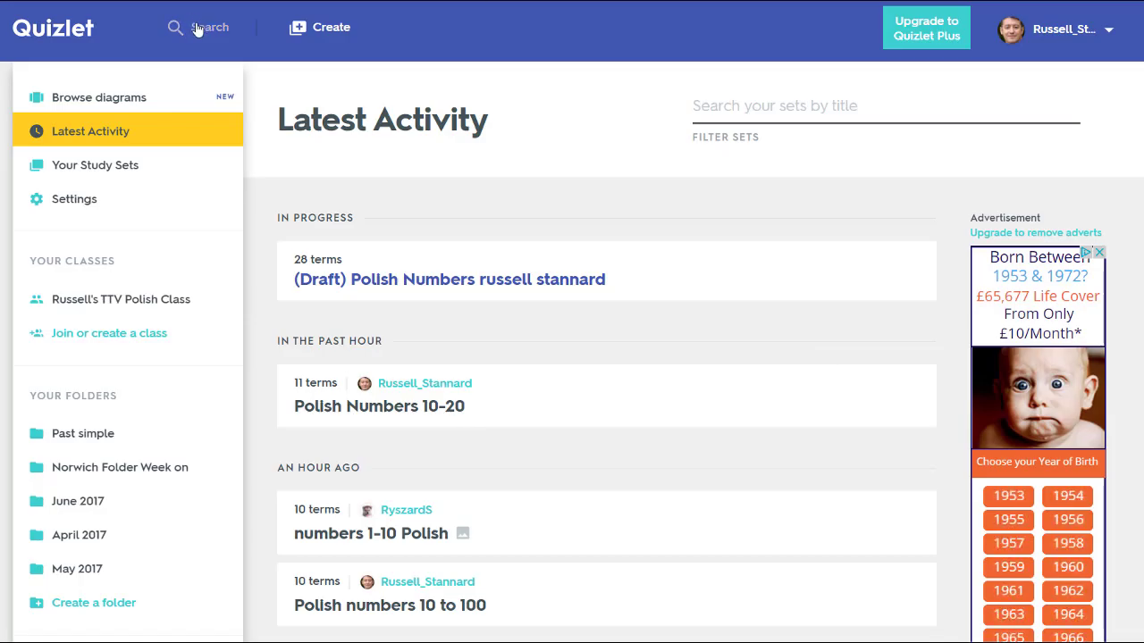
Search Quizlet for 'Polish prepositions' study sets.
left_click(211, 28)
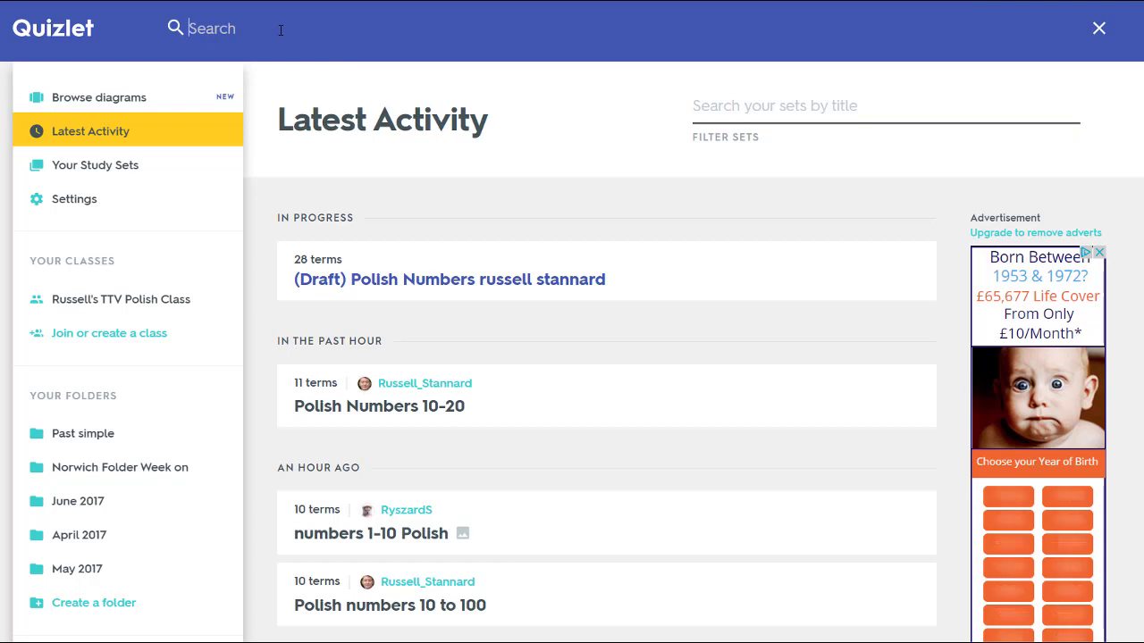
type("P")
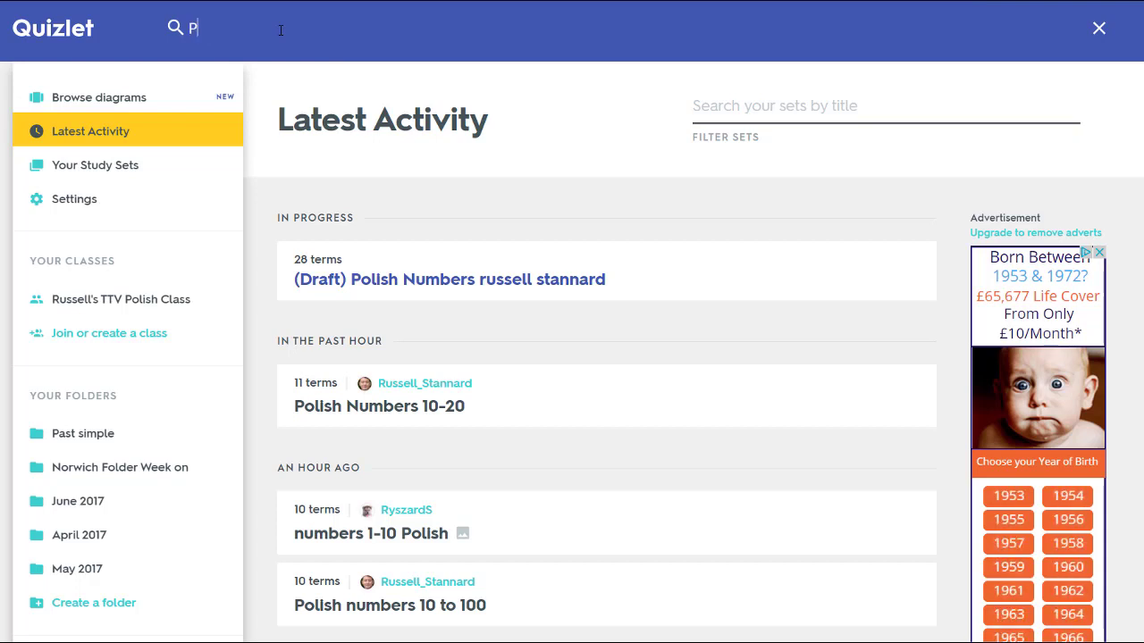
type("olish prepos")
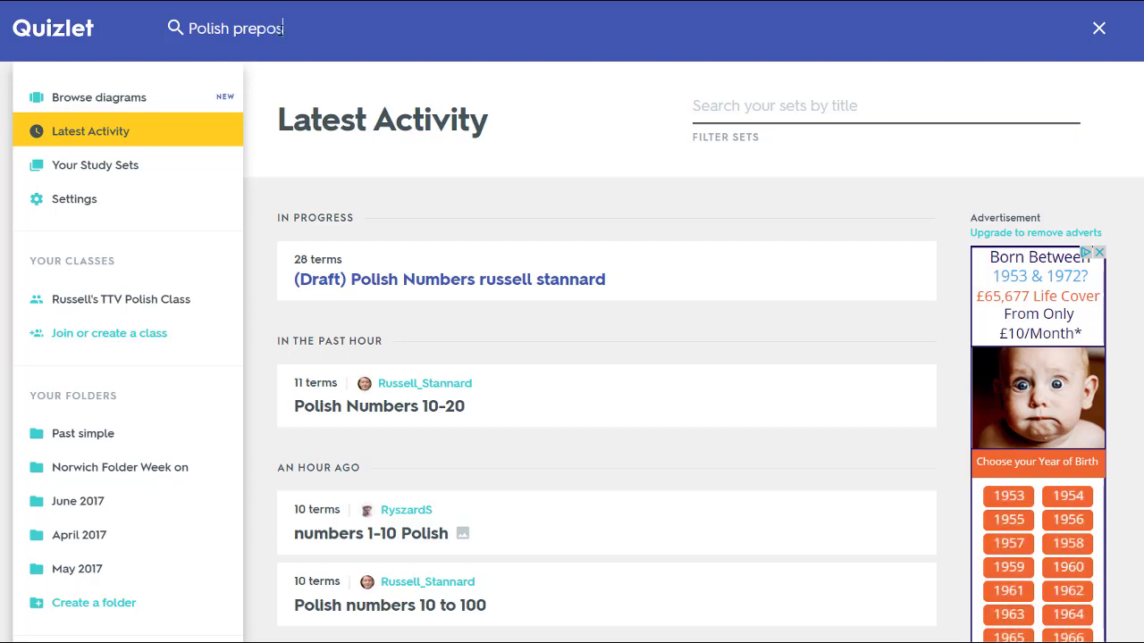
type("itions")
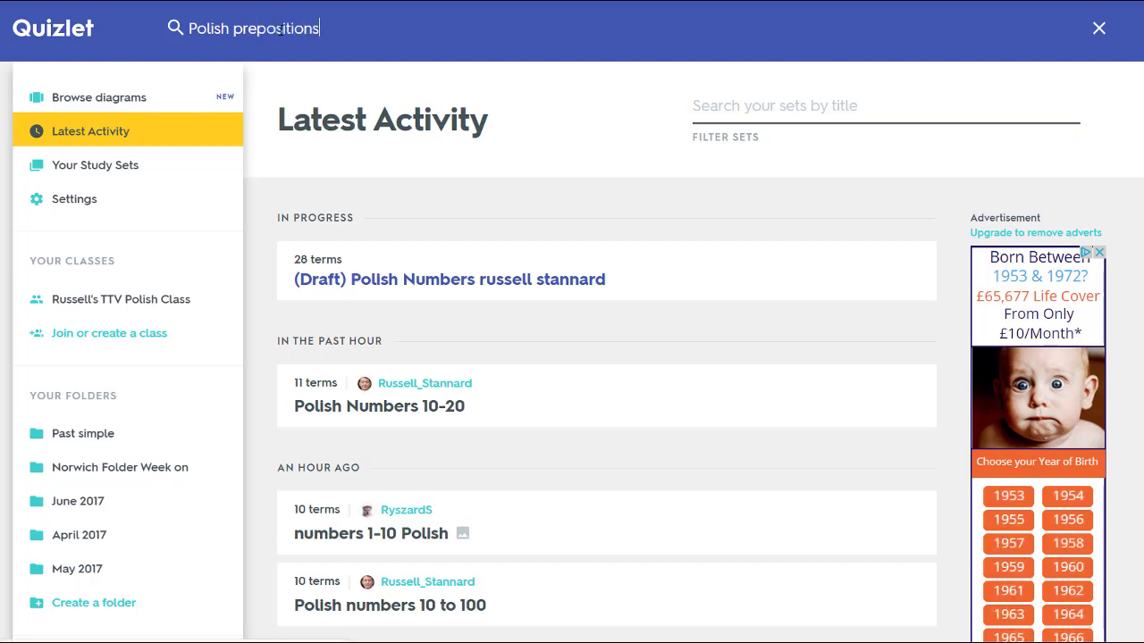
key("Enter")
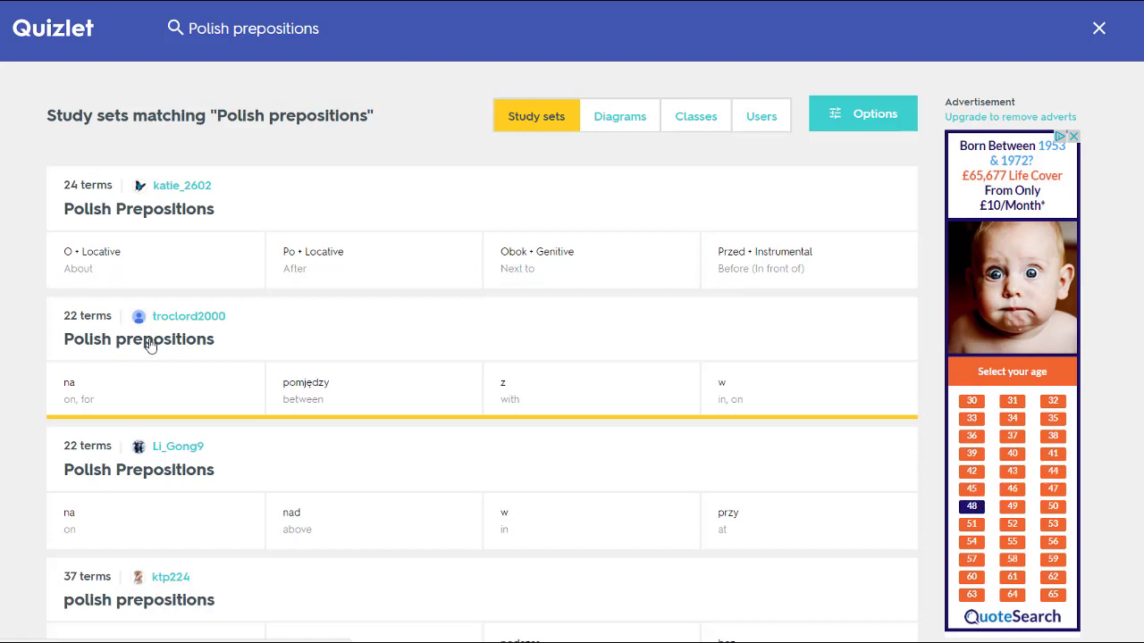
left_click(139, 340)
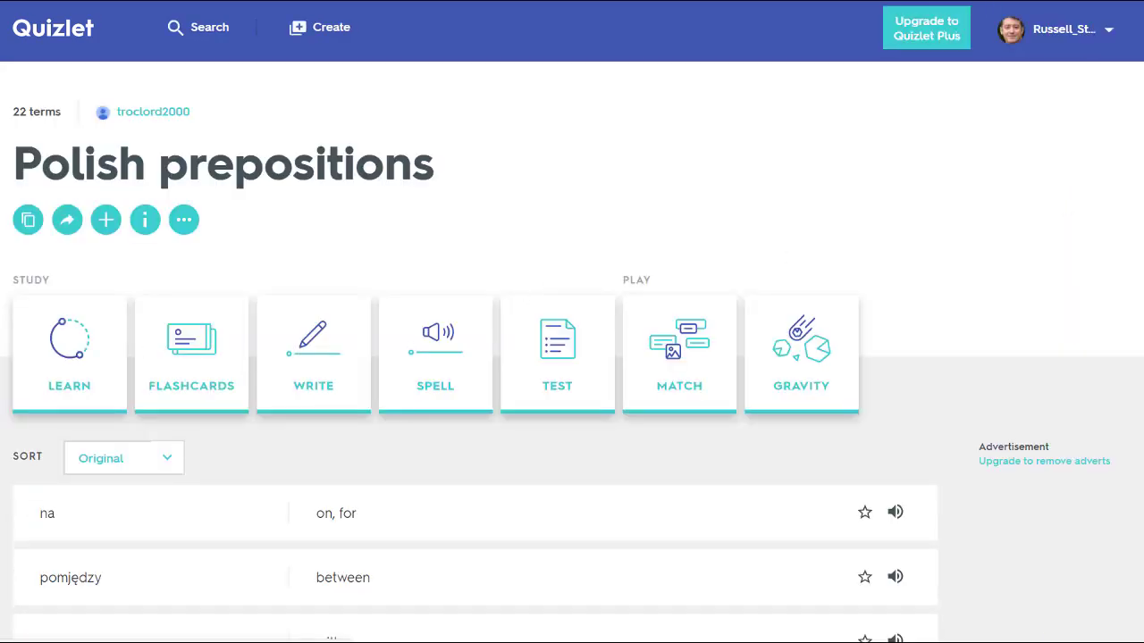
scroll("down", 3)
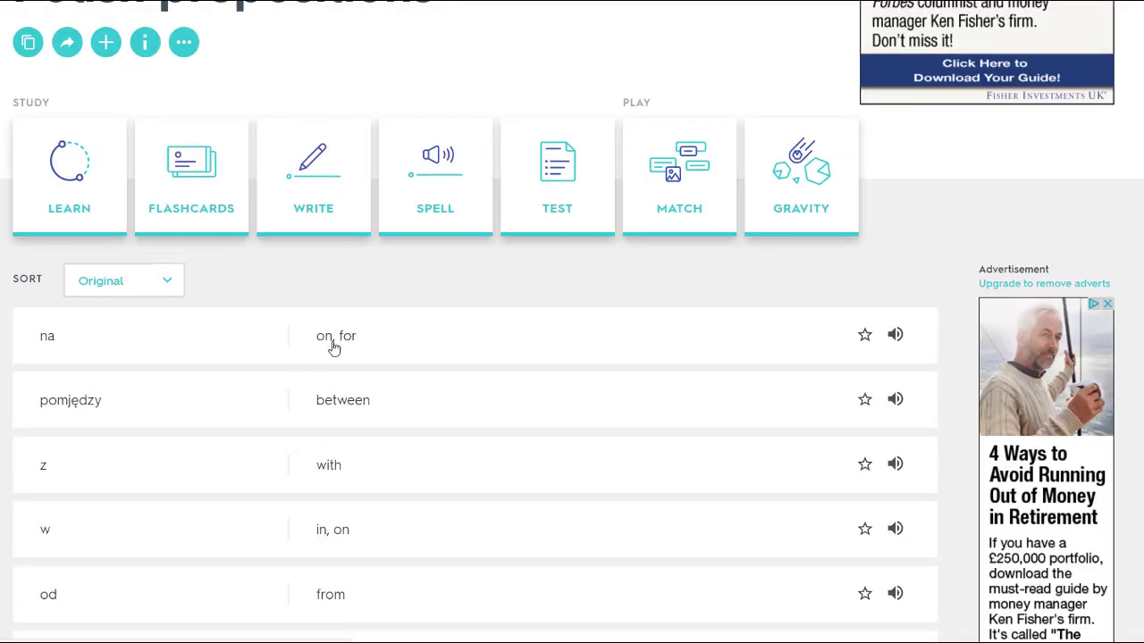
left_click(893, 334)
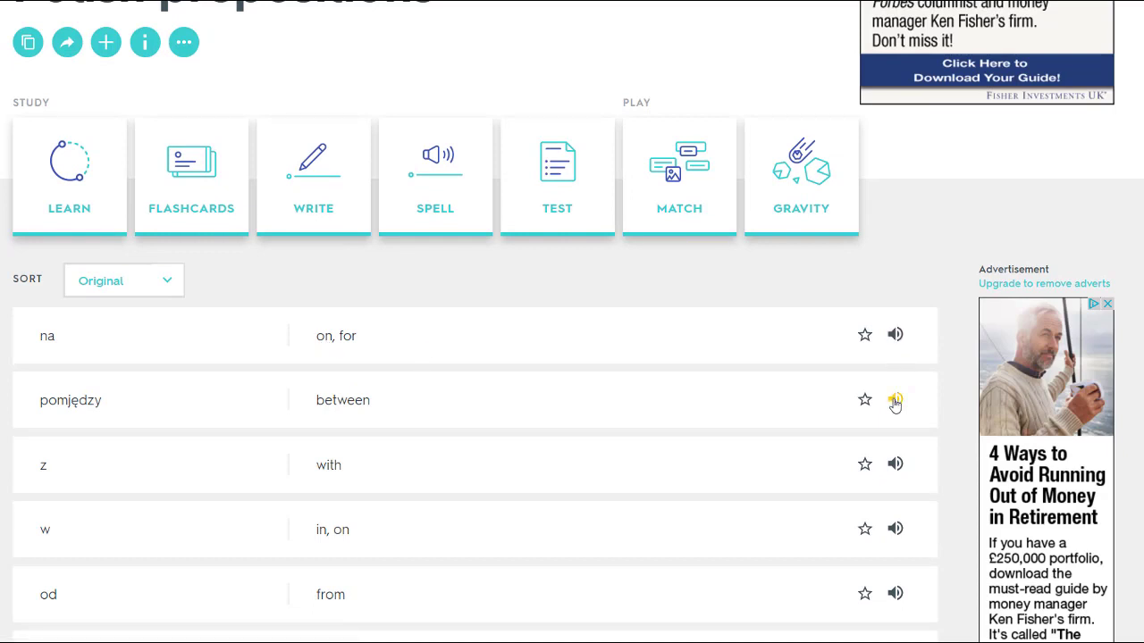
mouse_move(894, 465)
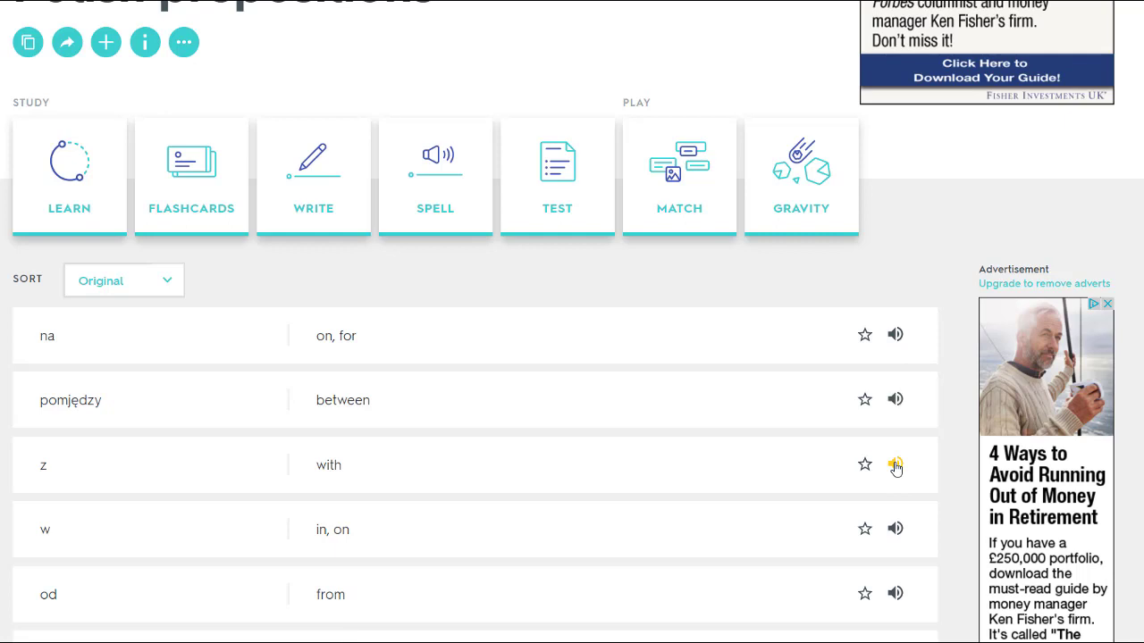
mouse_move(894, 529)
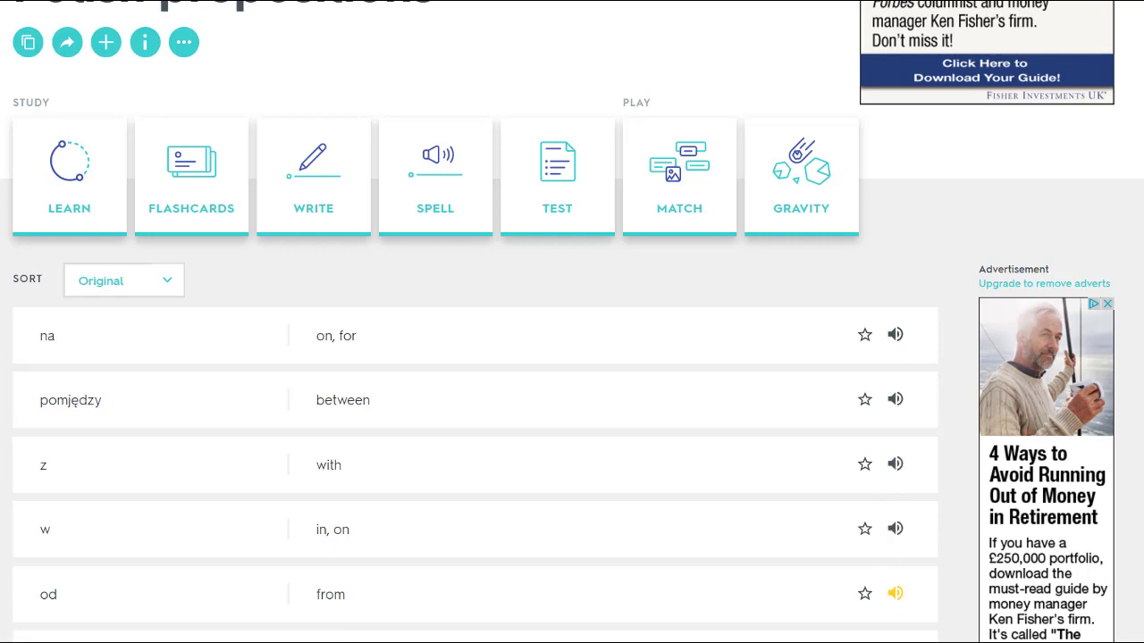
scroll("down", 3)
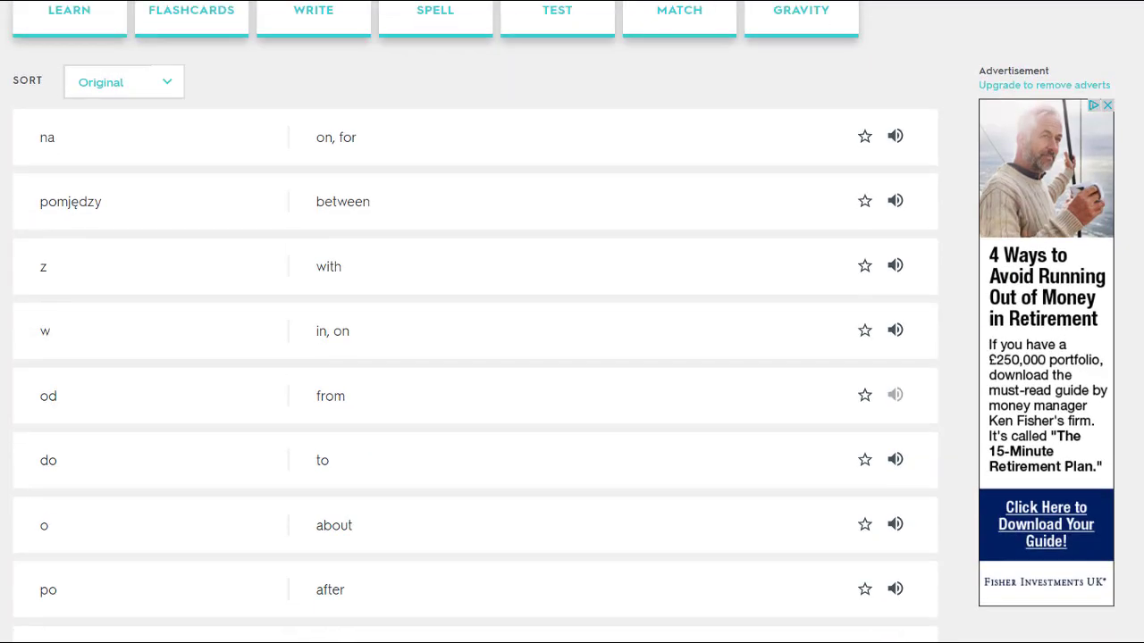
scroll("up", 3)
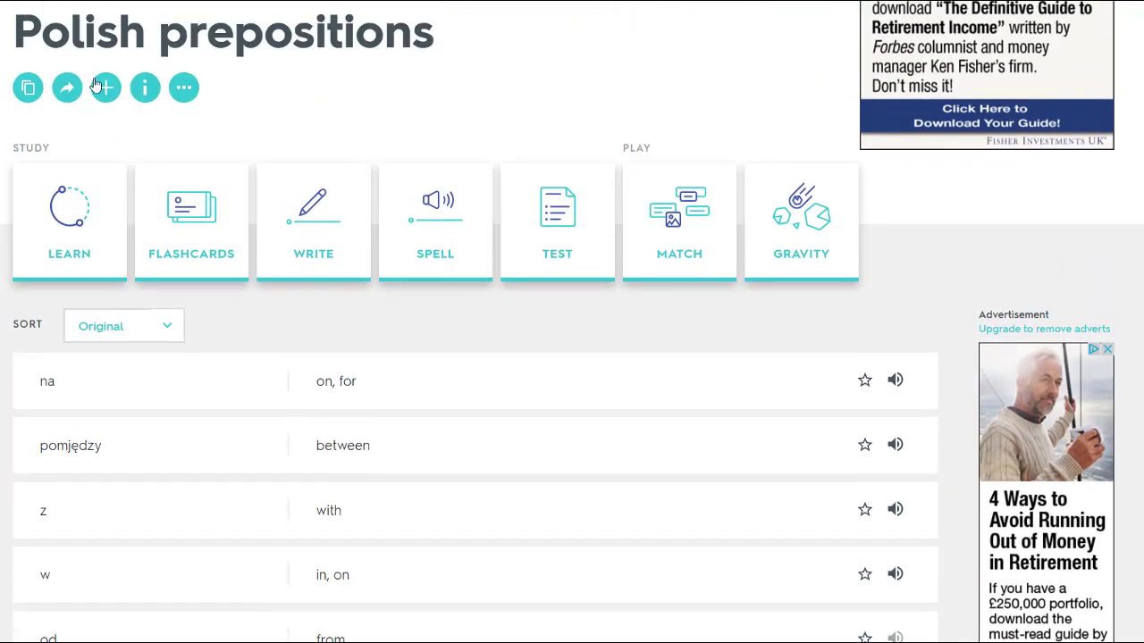
Copy the set as 'Polish prepositions Russell' and dismiss the set-created prompt.
left_click(29, 86)
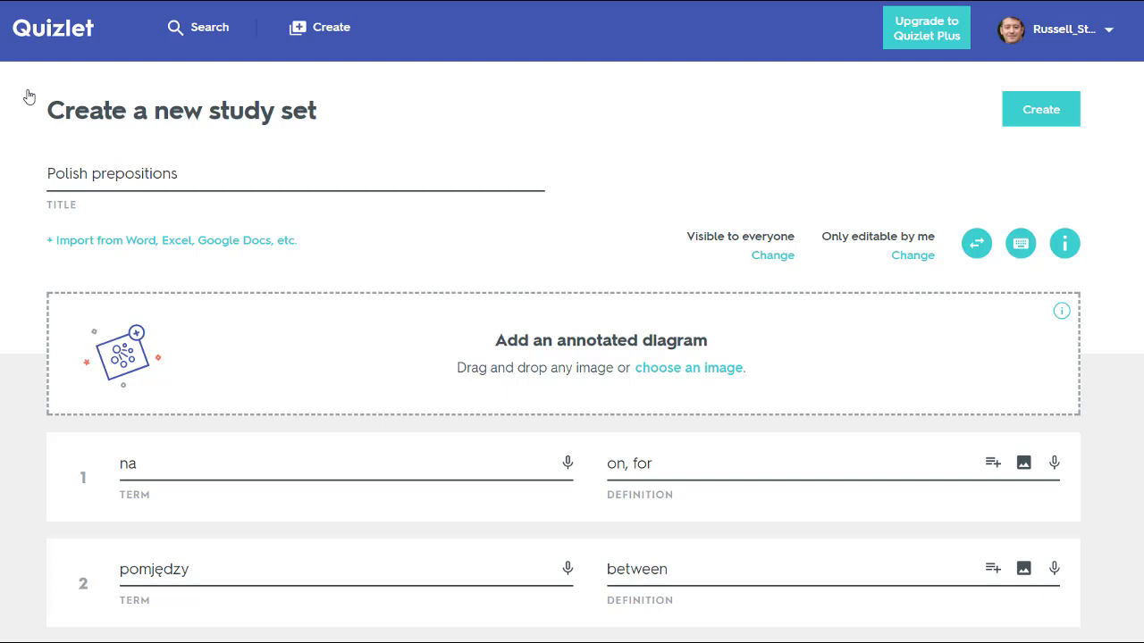
left_click(295, 174)
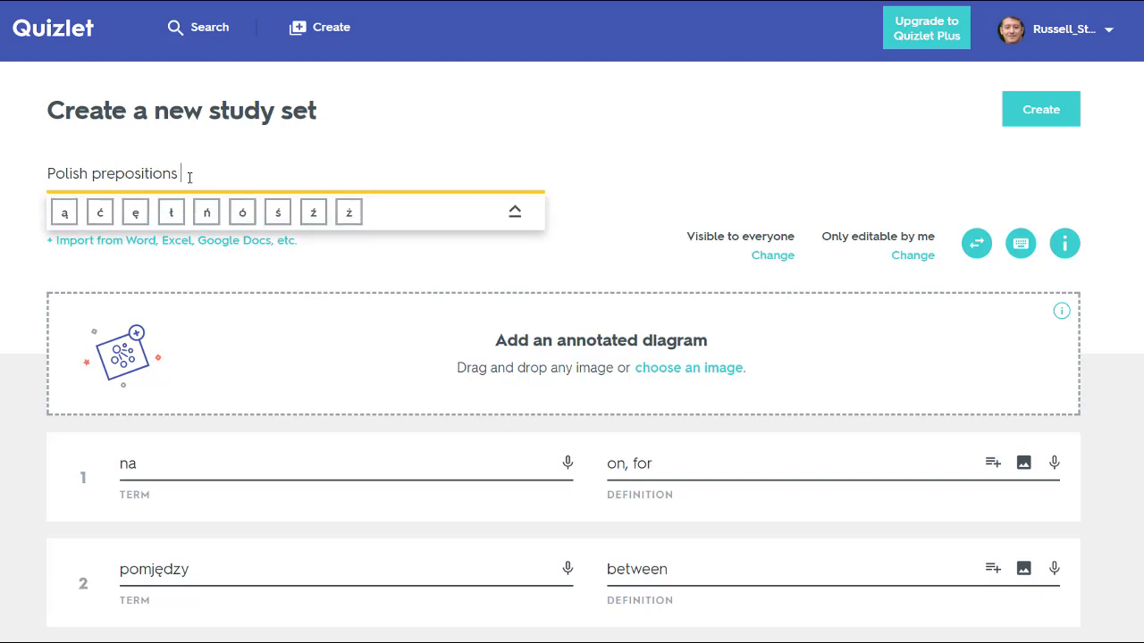
type("Russell")
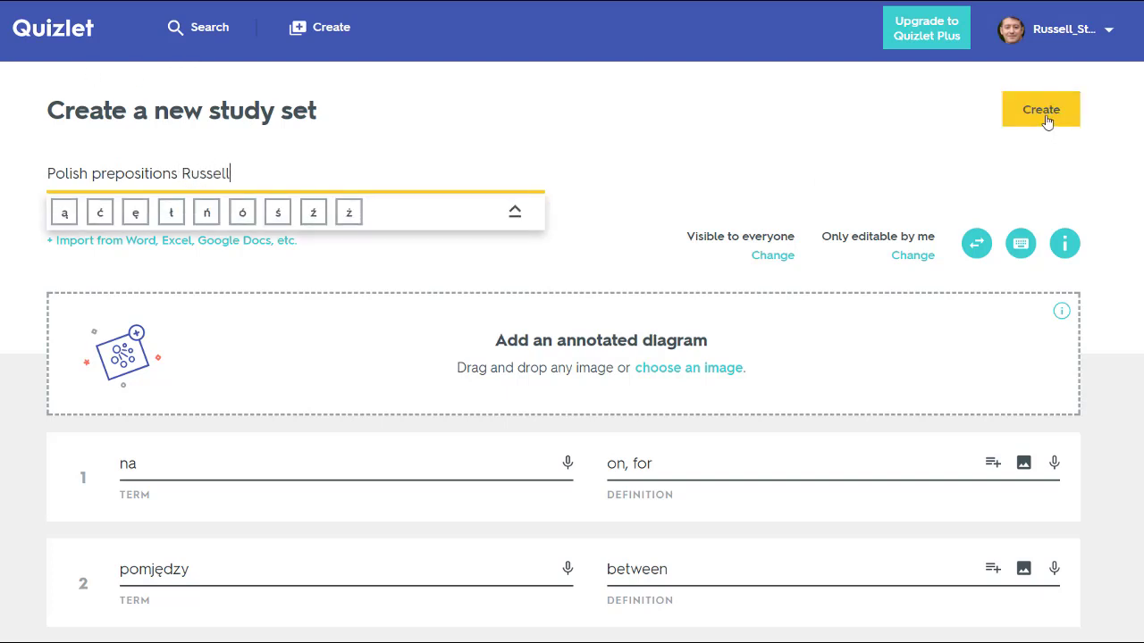
left_click(1040, 109)
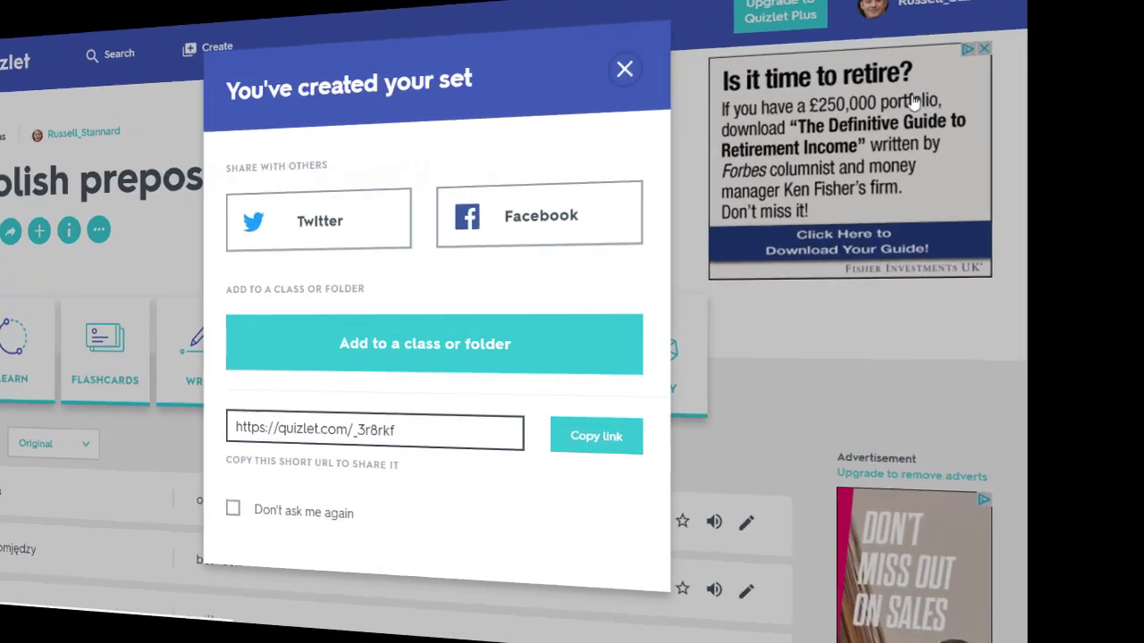
left_click(623, 68)
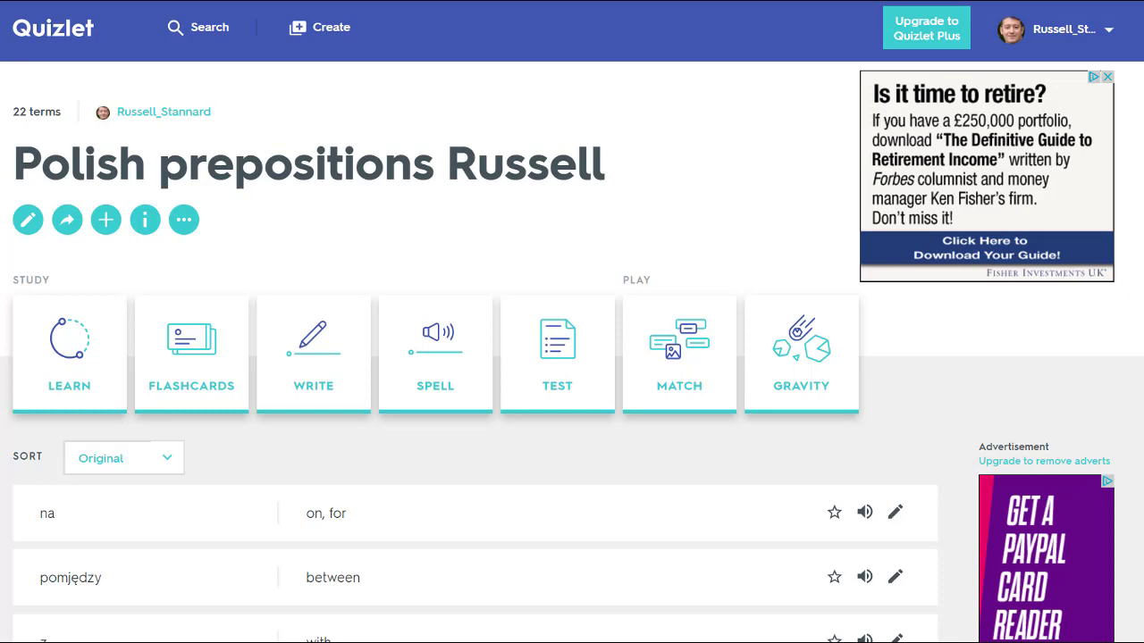
scroll("down", 3)
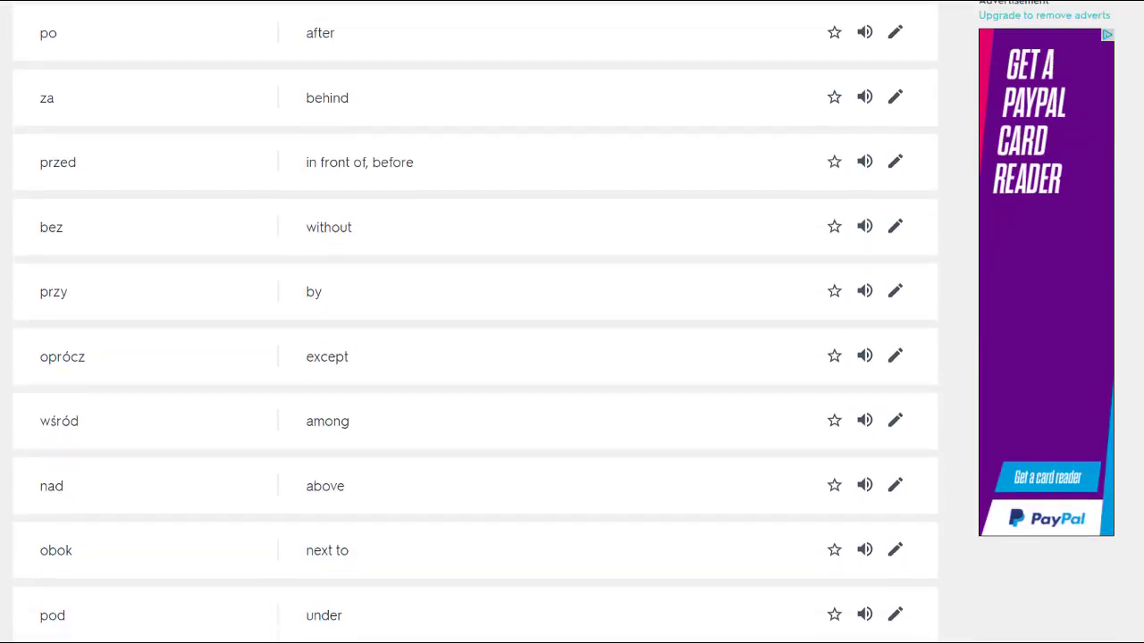
scroll("down", 3)
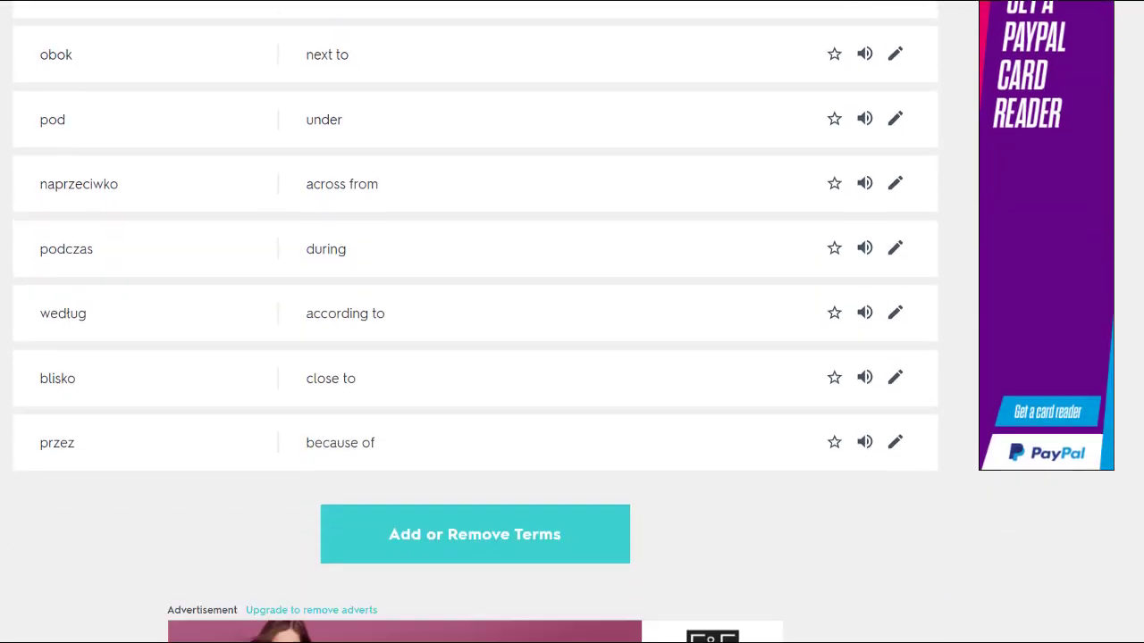
scroll("up", 3)
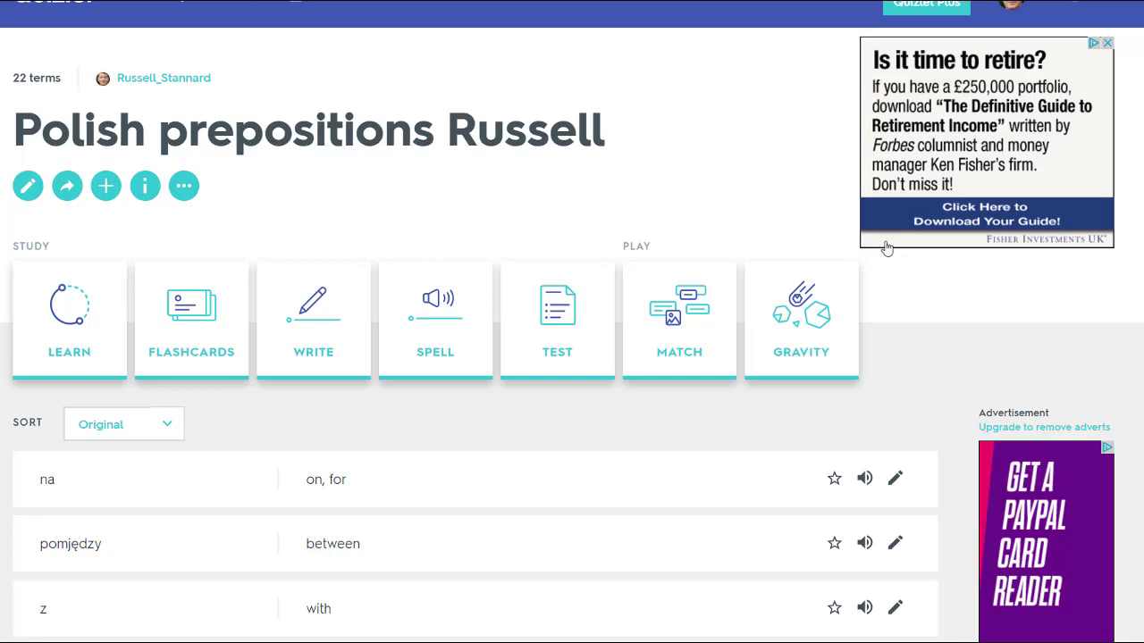
scroll("down", 3)
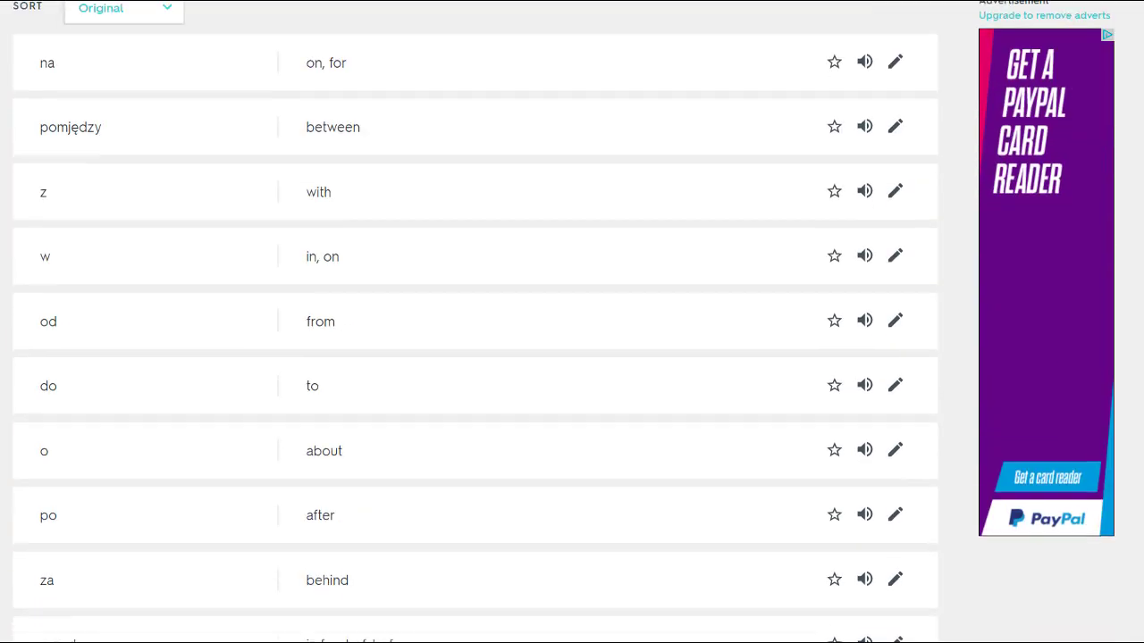
scroll("down", 3)
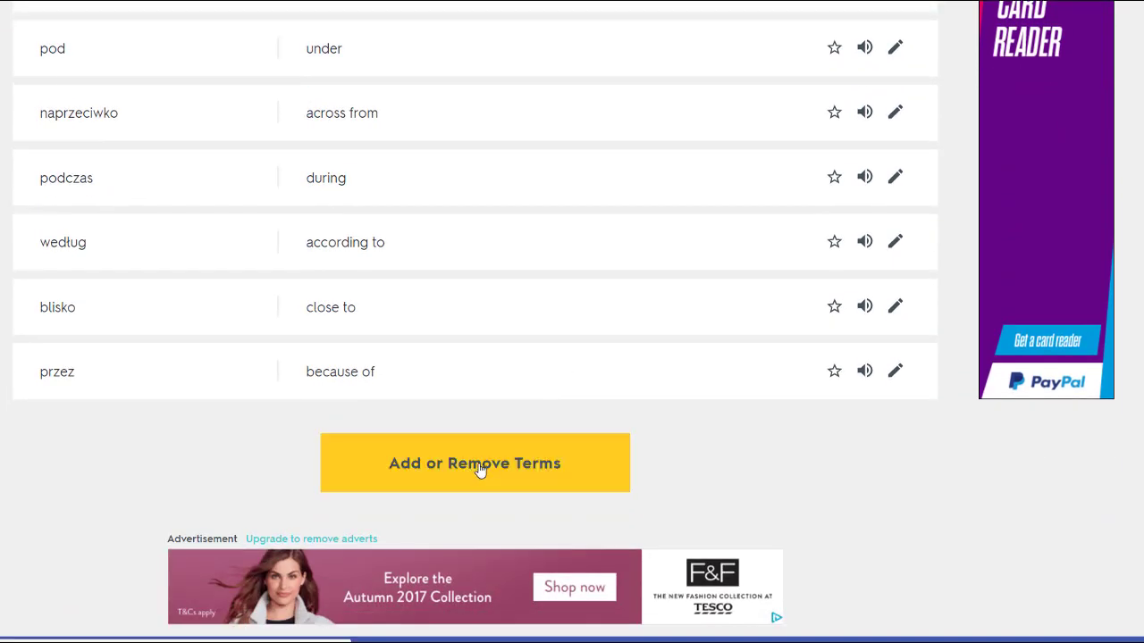
Remove cards such as za and przez, leaving 10 terms, and finish editing.
left_click(476, 463)
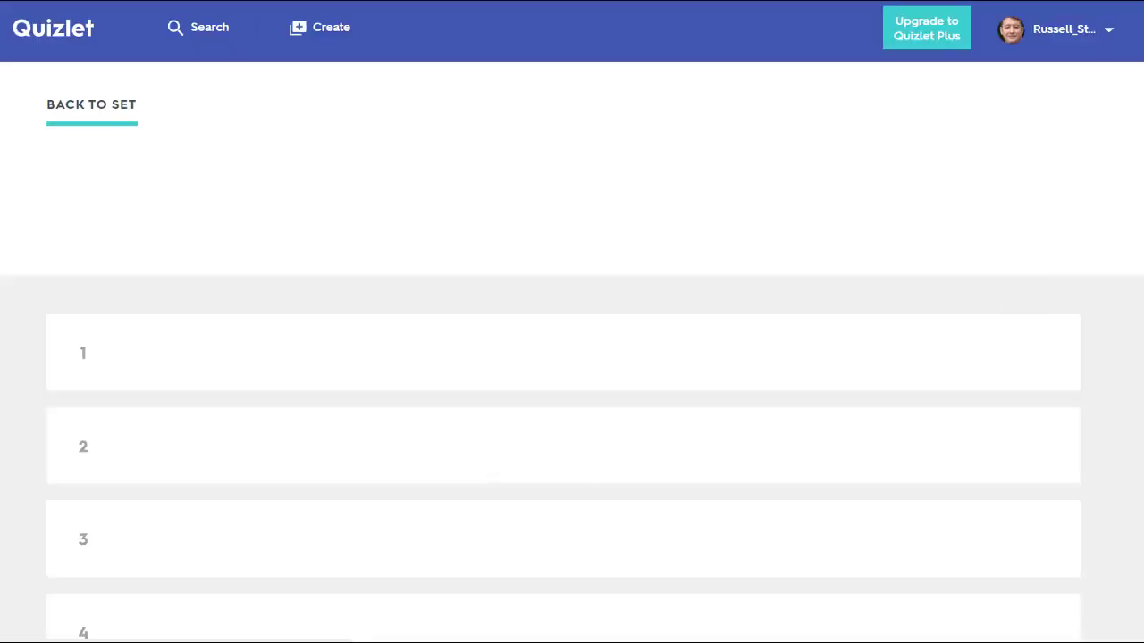
scroll("down", 3)
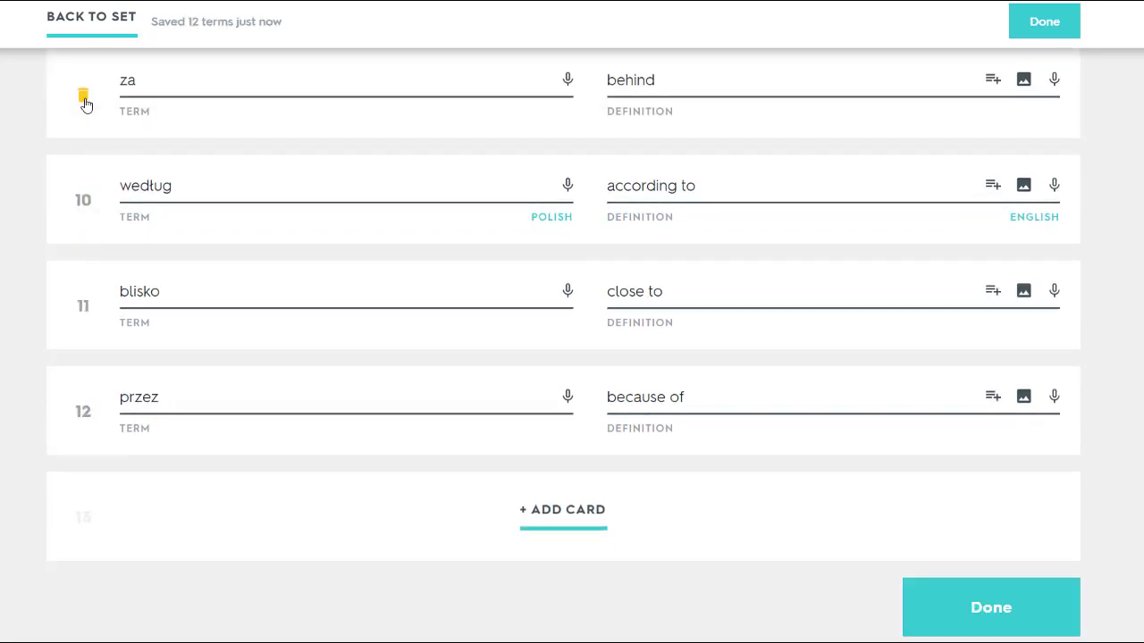
left_click(84, 96)
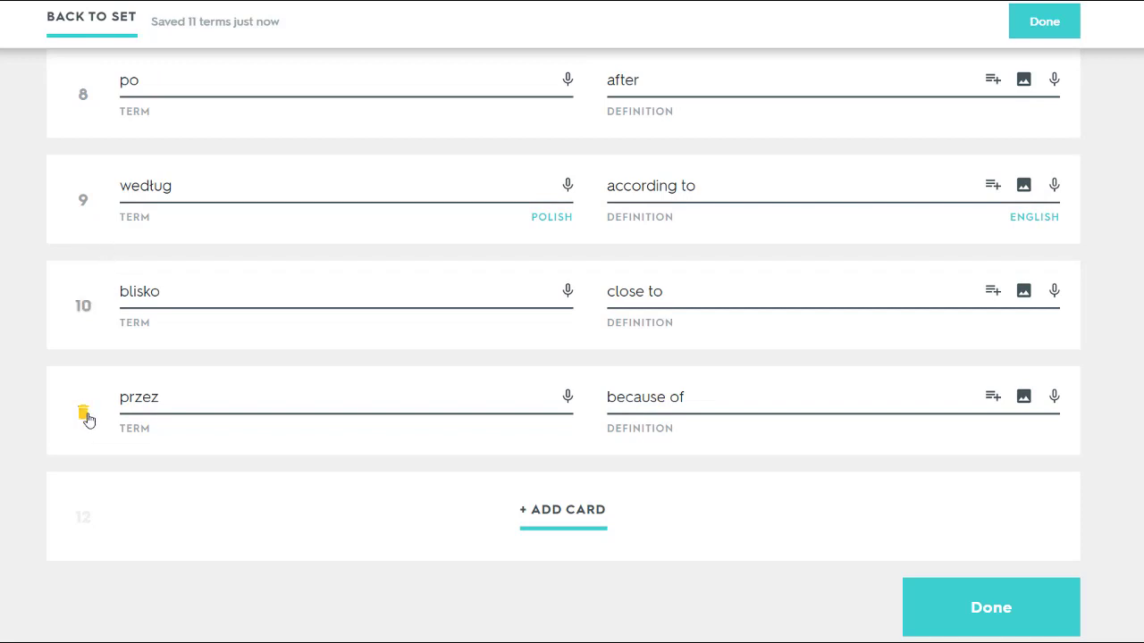
left_click(88, 419)
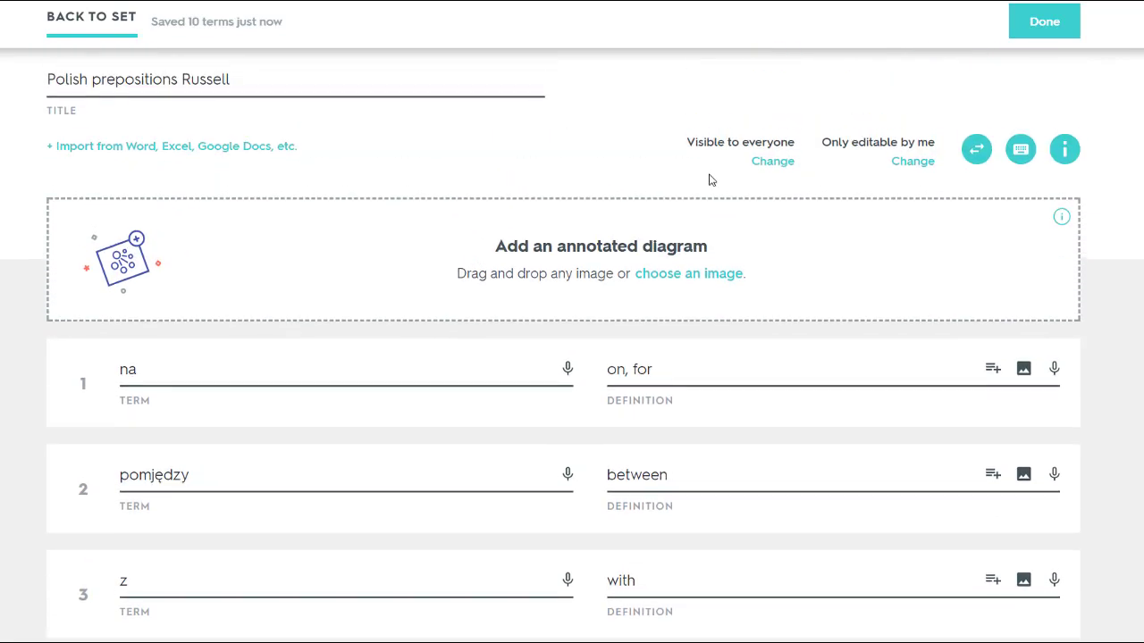
scroll("down", 3)
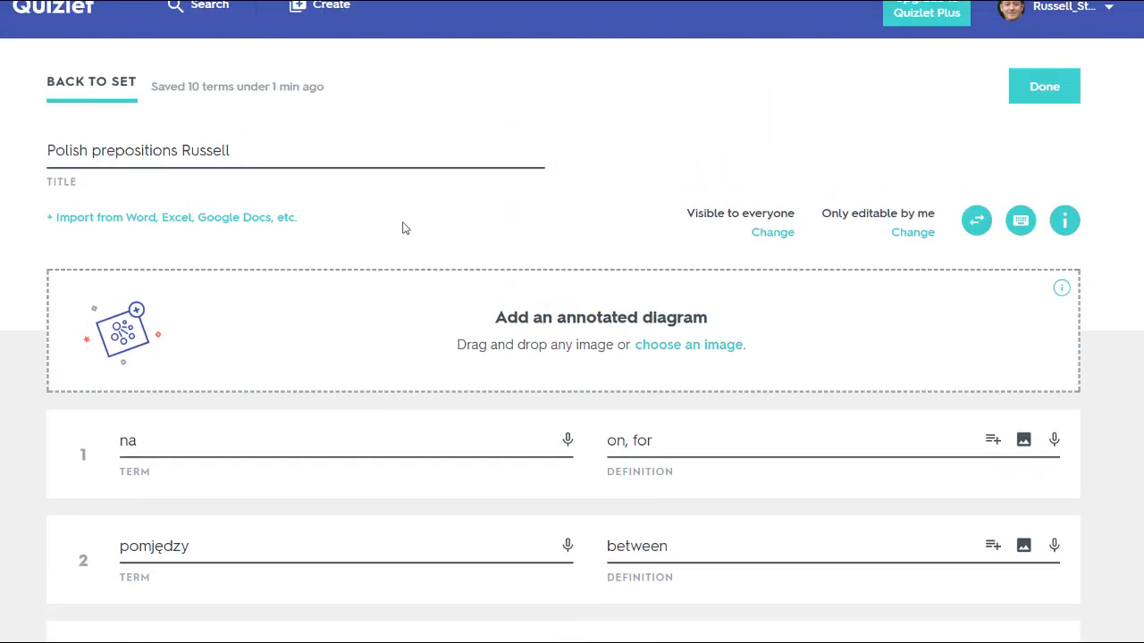
left_click(1044, 85)
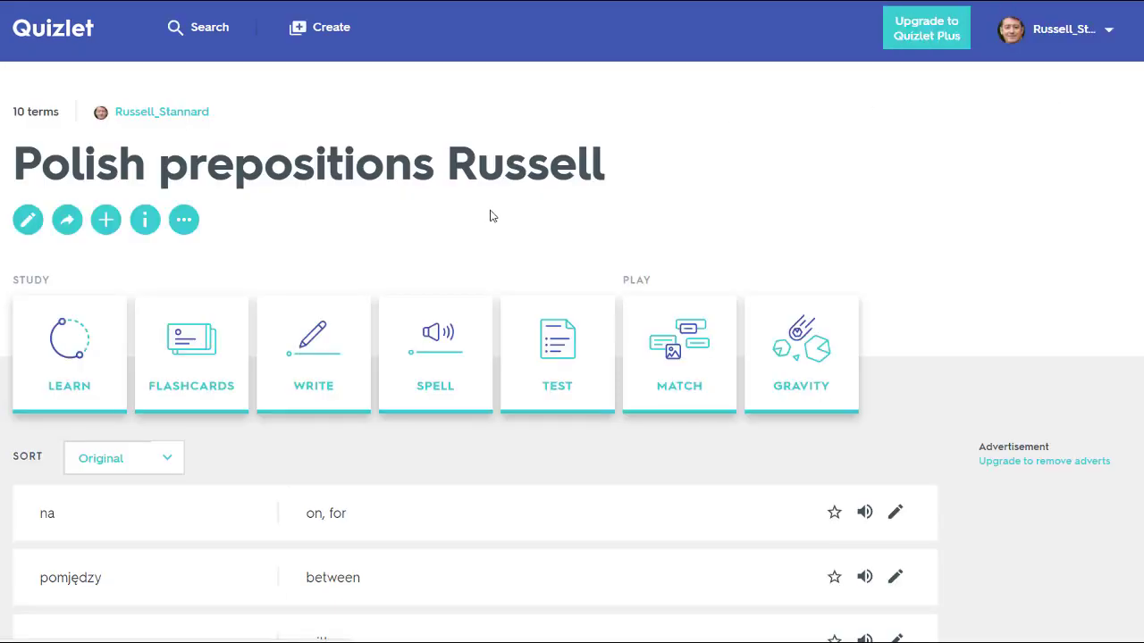
mouse_move(29, 218)
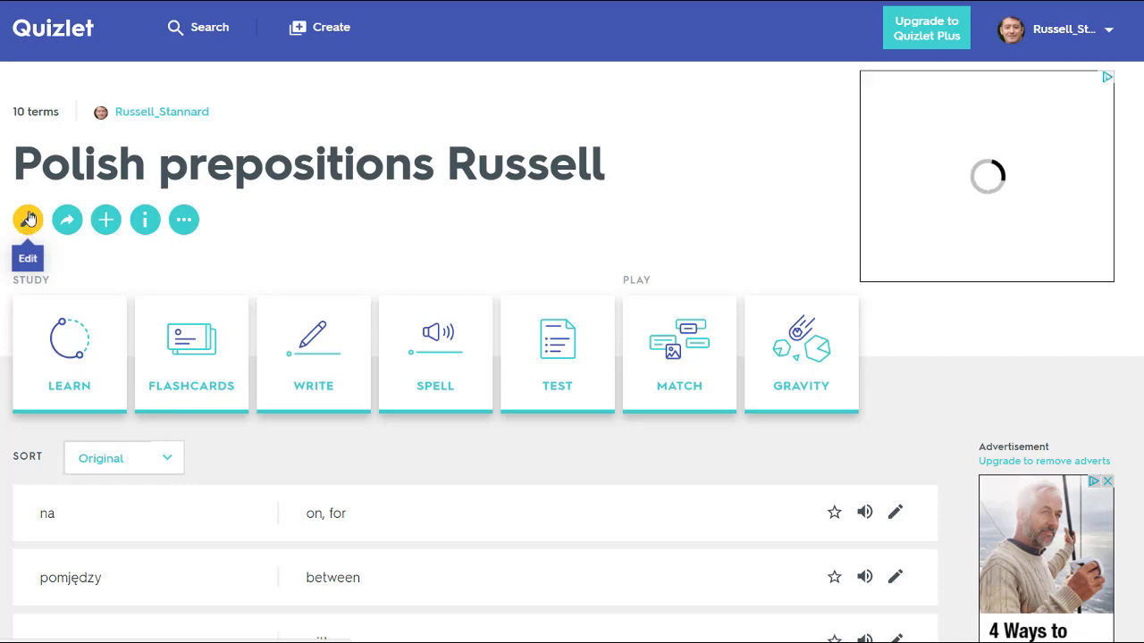
Scroll through the trimmed 10-term list from na and pomiędzy down to od.
scroll("down", 3)
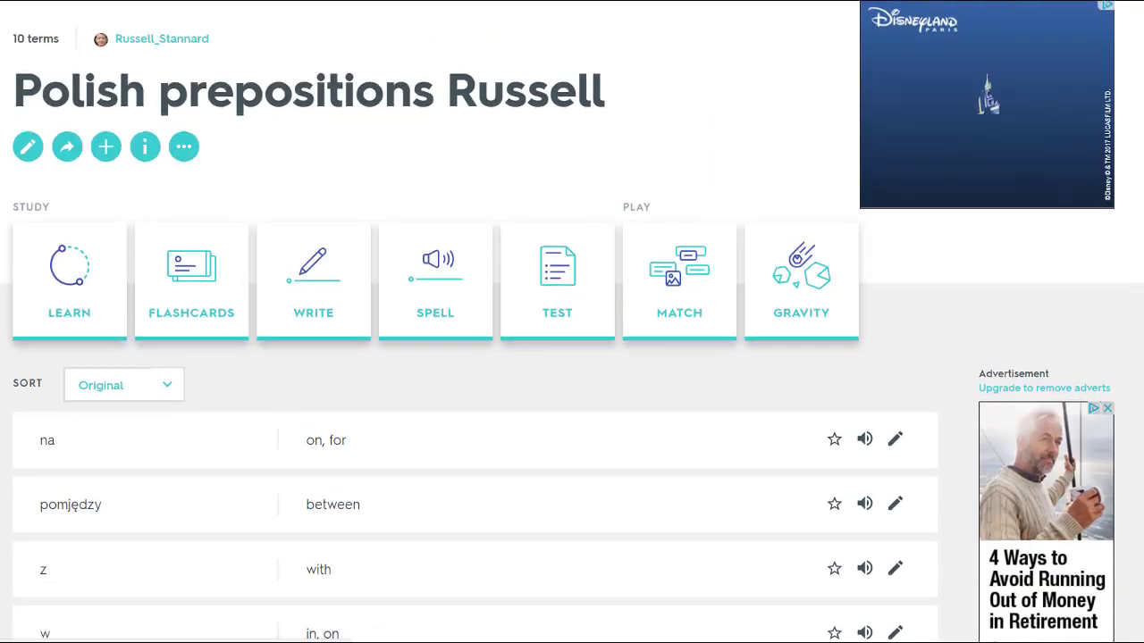
scroll("down", 3)
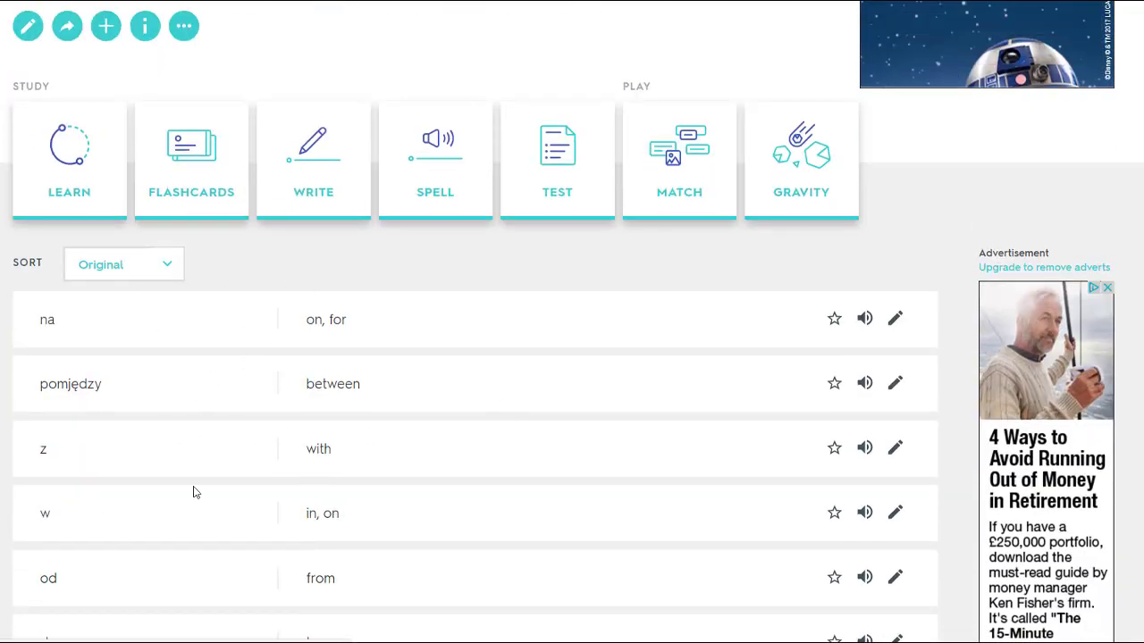
mouse_move(290, 458)
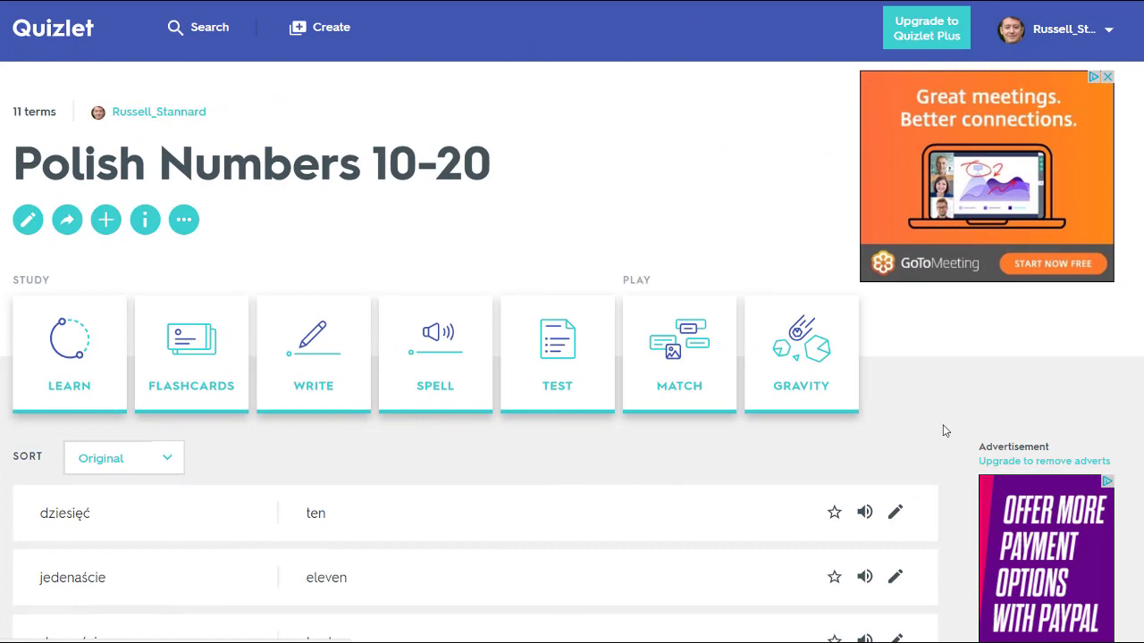
mouse_move(554, 376)
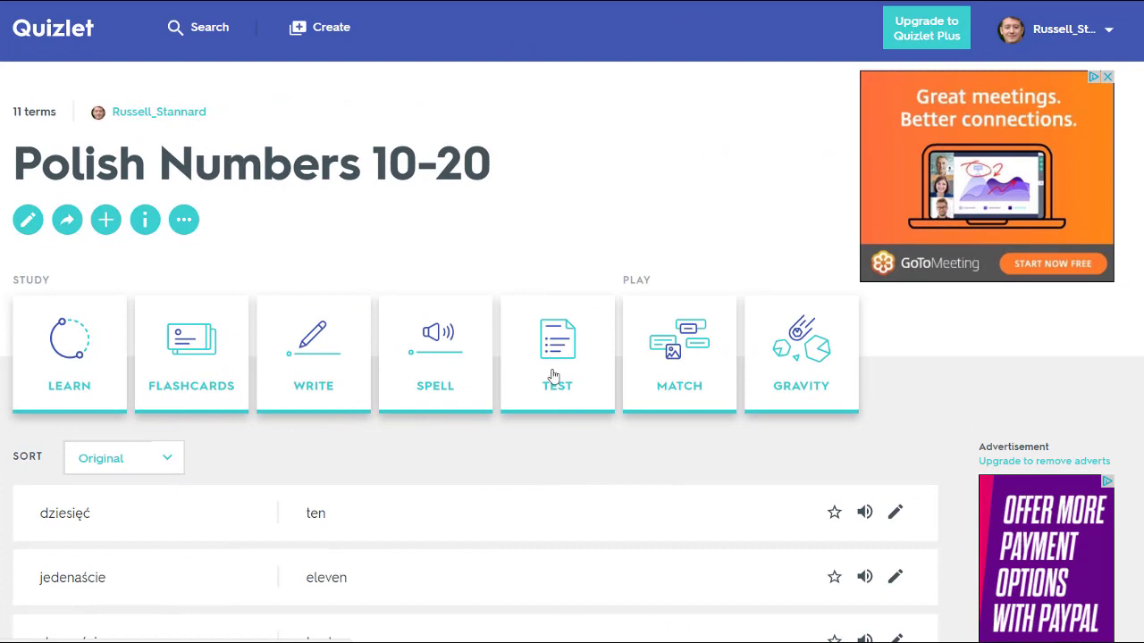
mouse_move(191, 346)
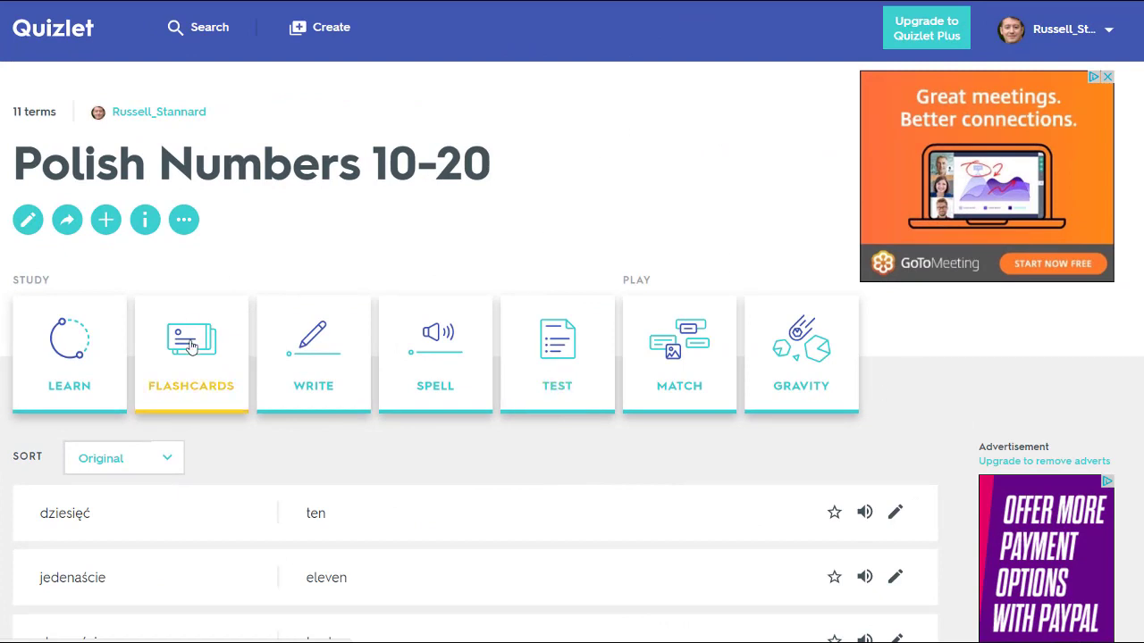
Run the 11 number flashcards to the end, then go back and flip trzynaście to 'thirteen'.
left_click(190, 354)
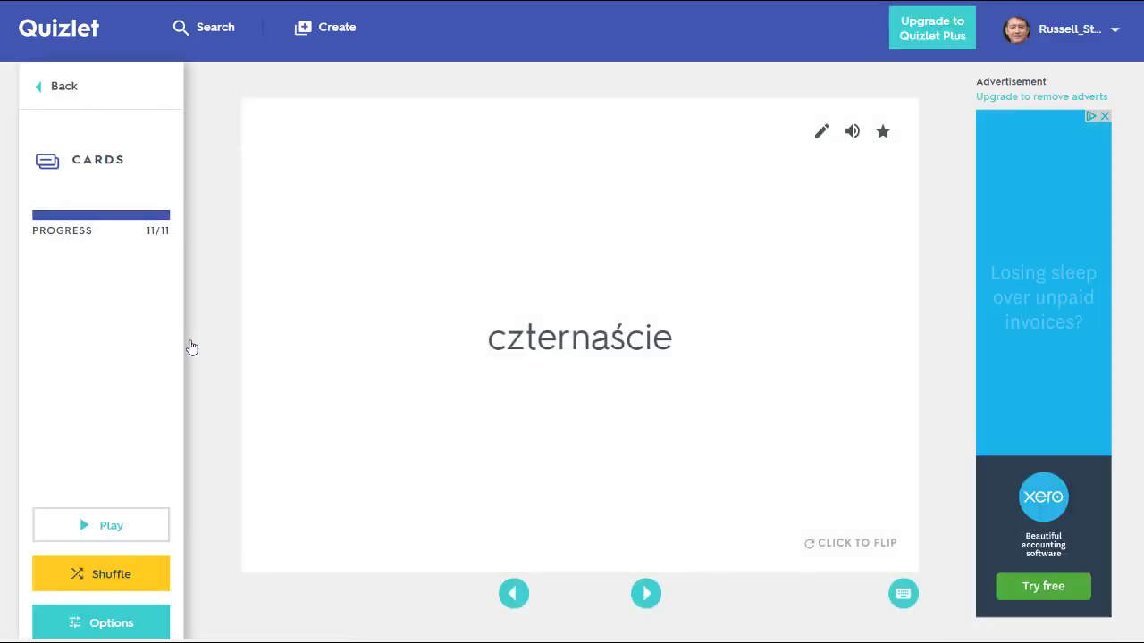
mouse_move(490, 376)
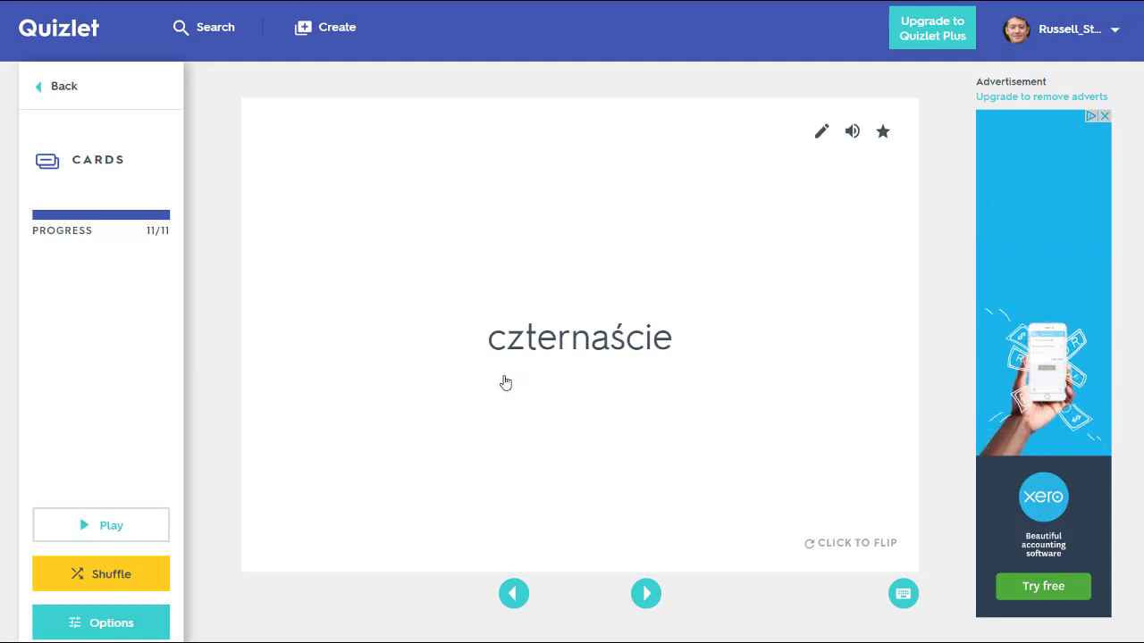
mouse_move(457, 336)
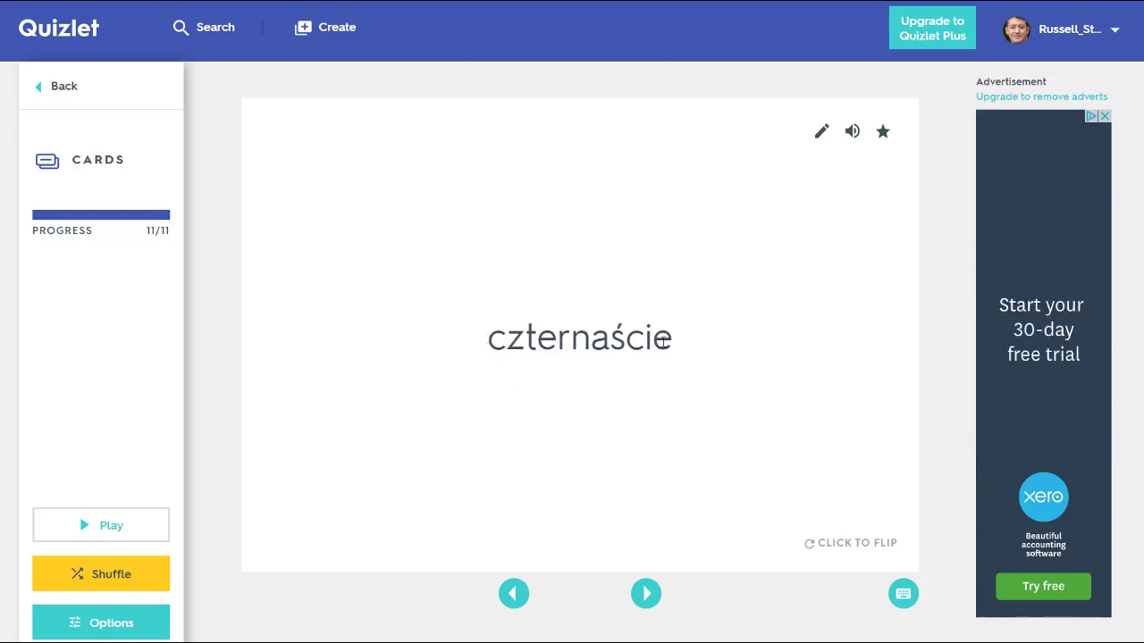
mouse_move(636, 382)
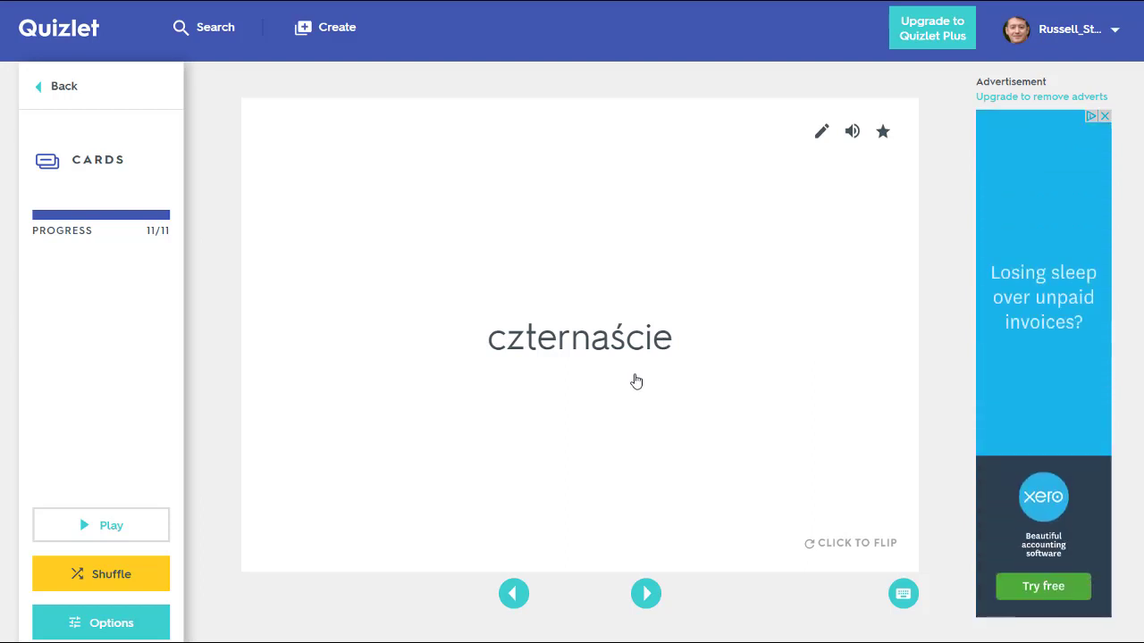
left_click(645, 593)
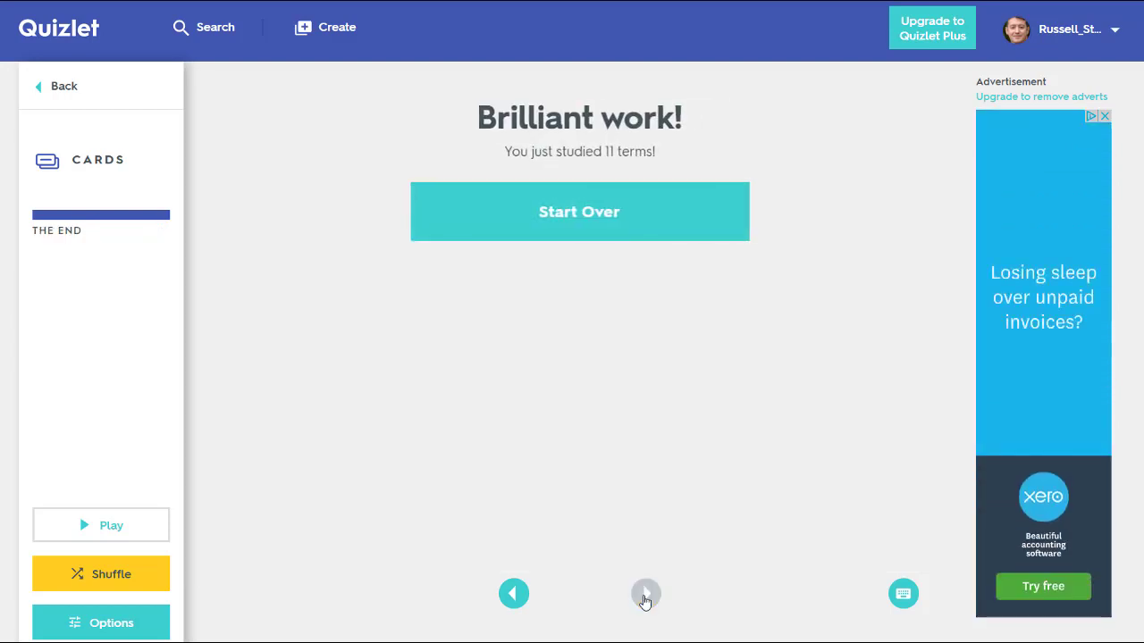
left_click(513, 594)
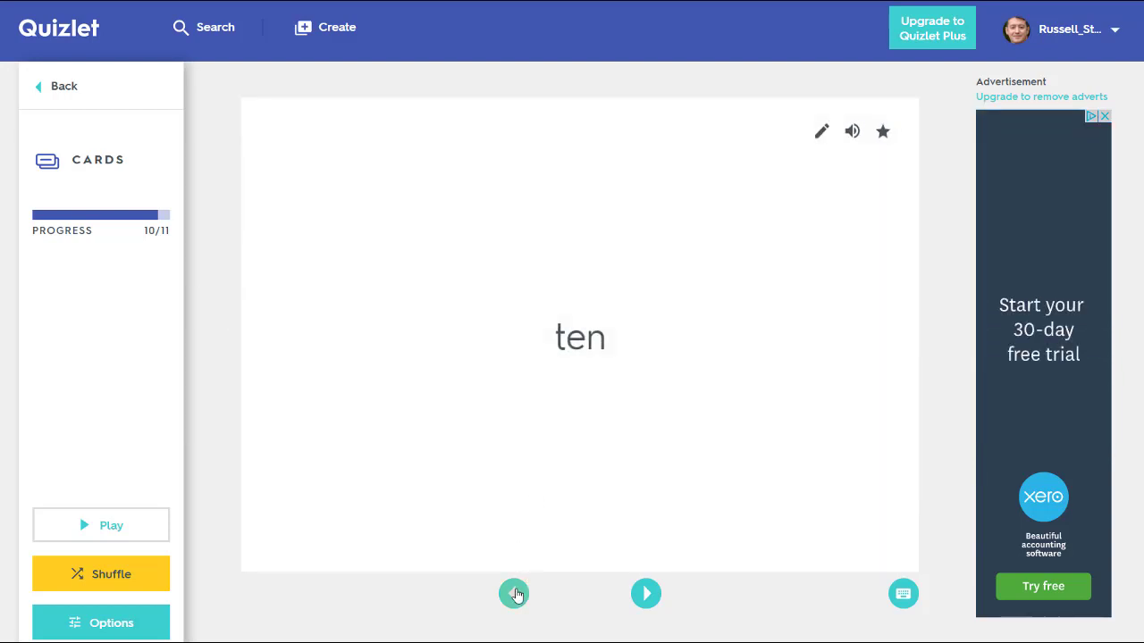
left_click(515, 593)
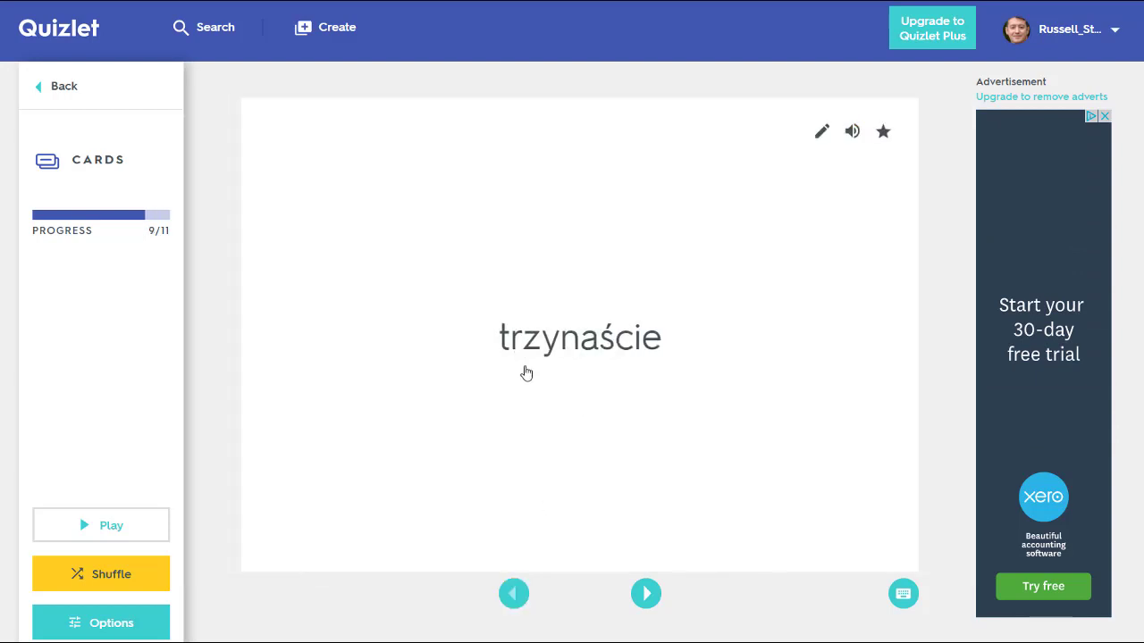
left_click(579, 336)
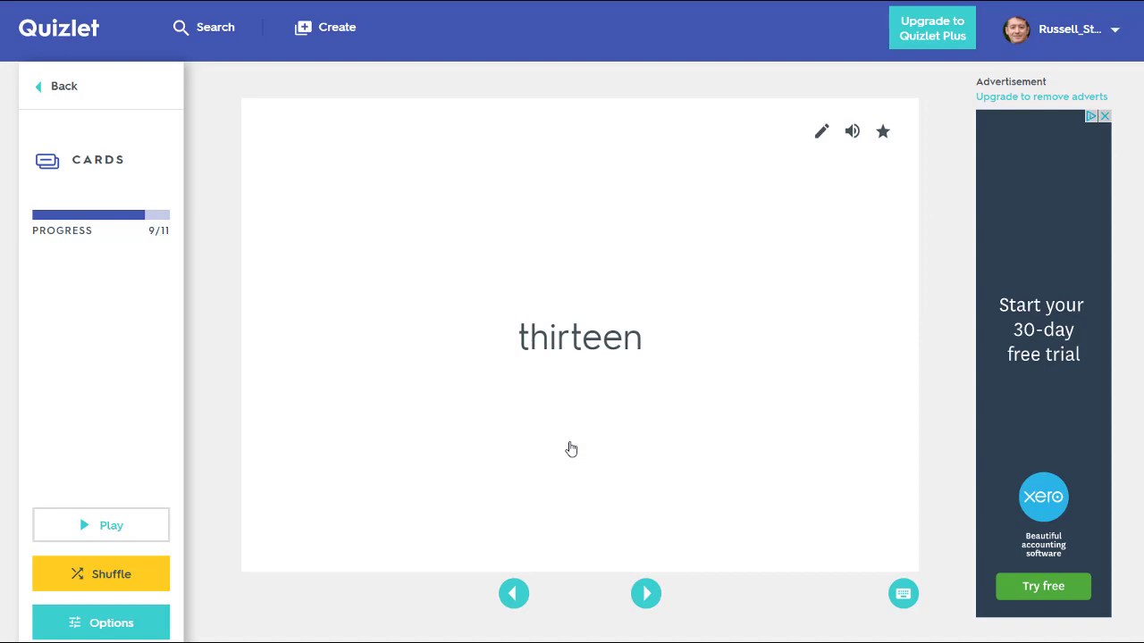
mouse_move(102, 526)
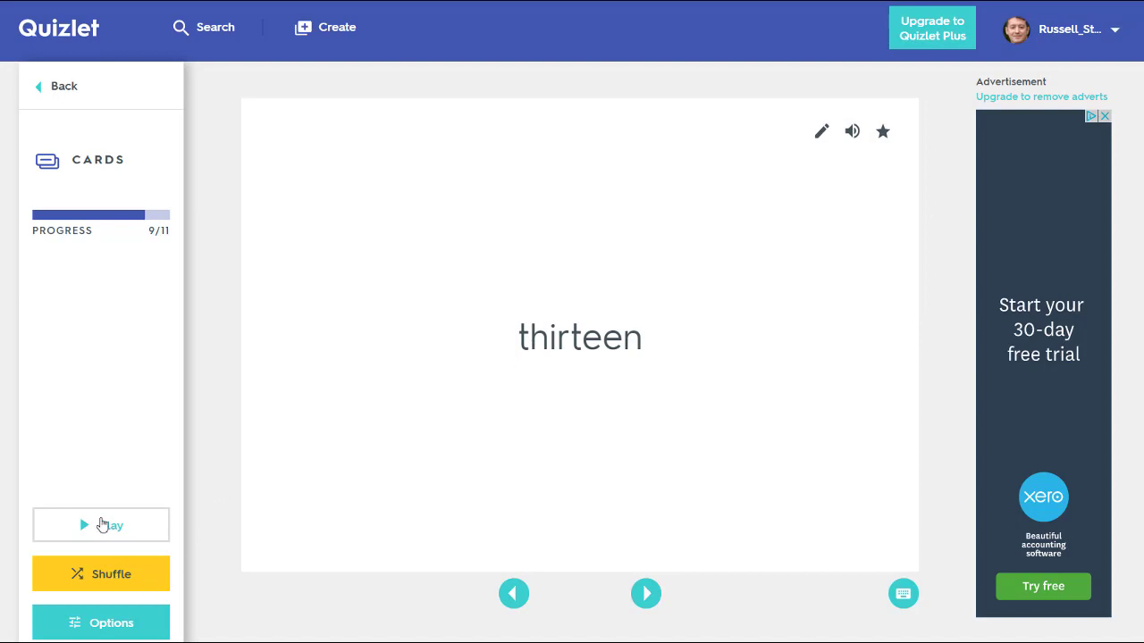
Set flashcards to answer with Polish, show advanced audio, and keep English audio off.
left_click(100, 623)
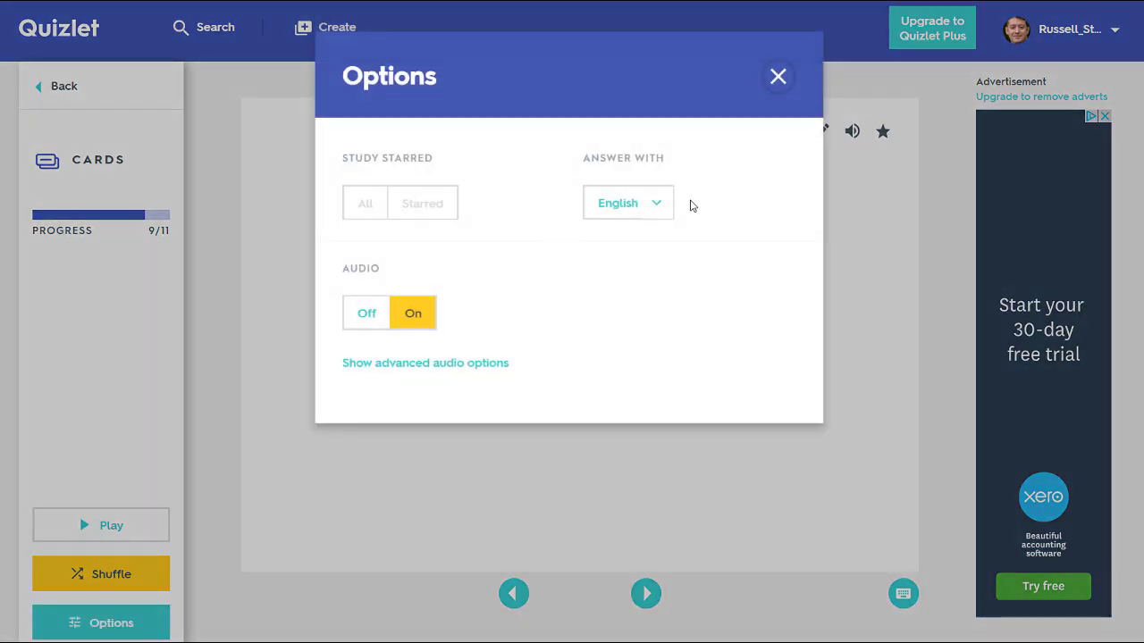
left_click(629, 204)
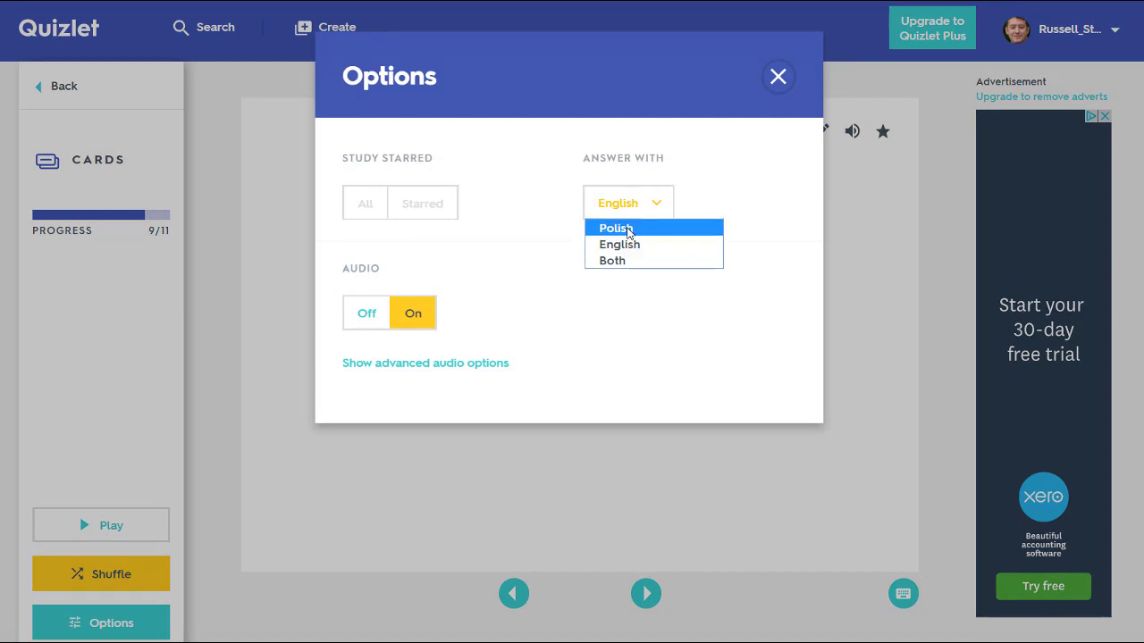
left_click(614, 229)
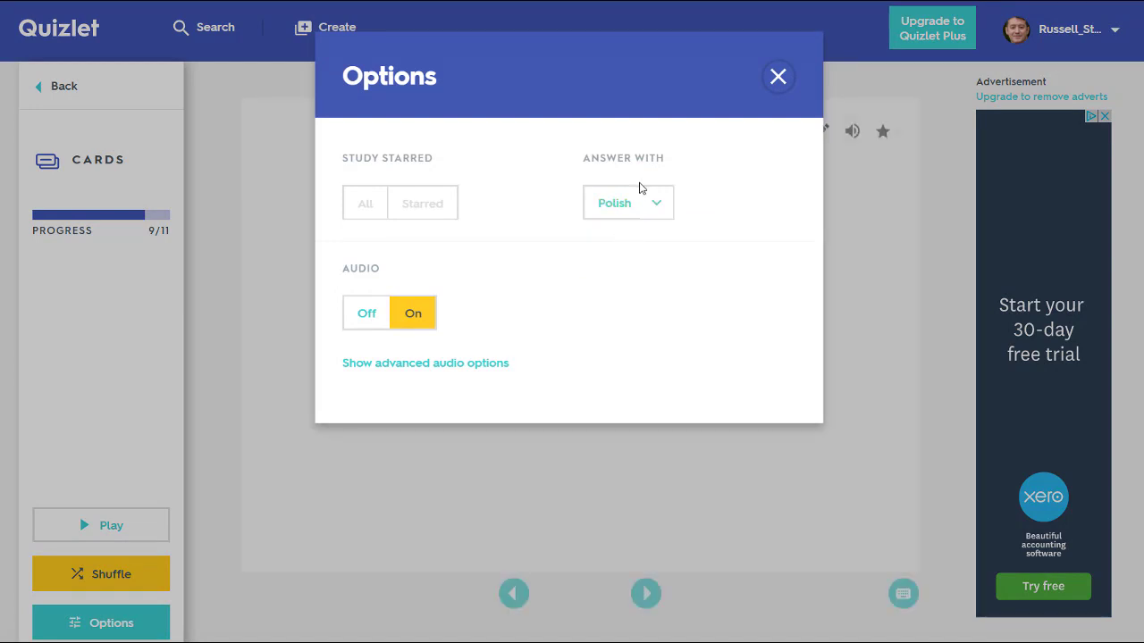
mouse_move(647, 184)
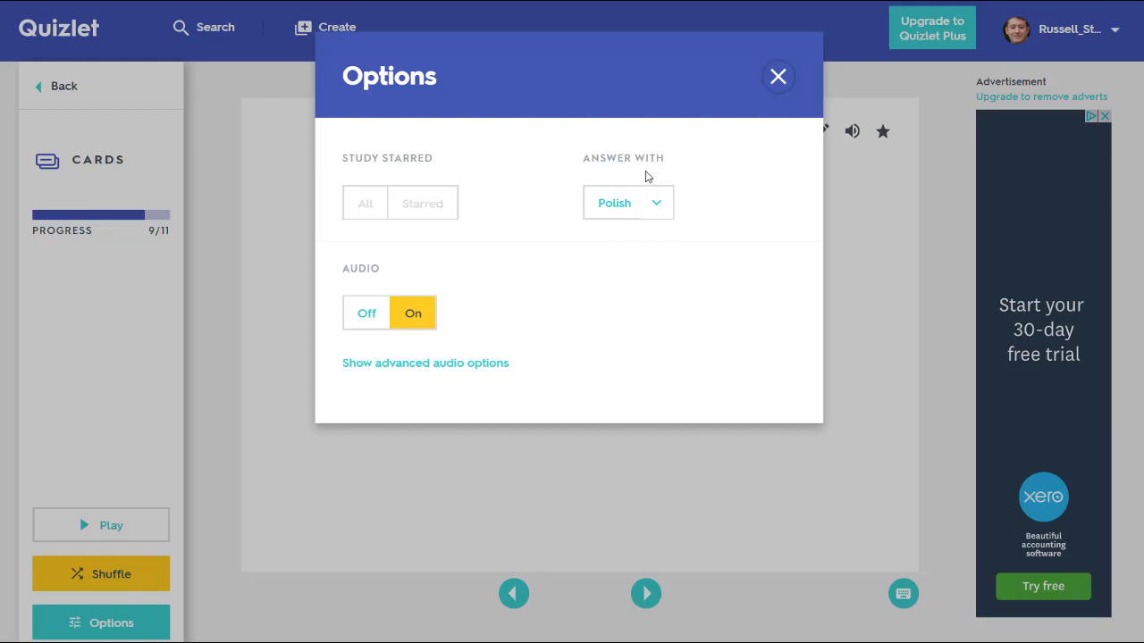
mouse_move(375, 369)
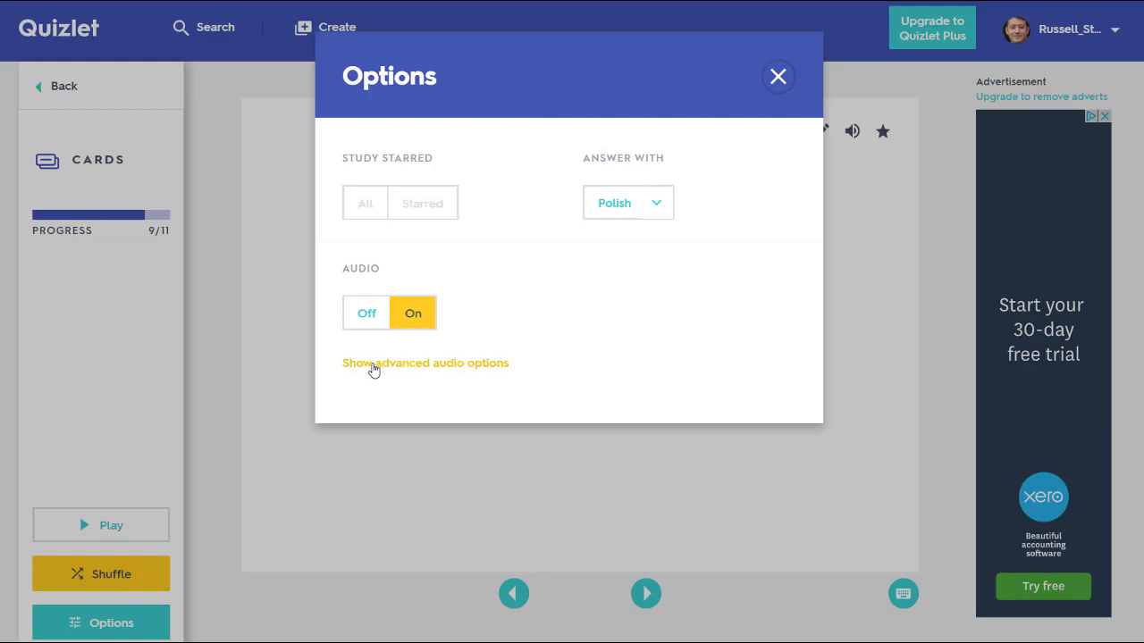
left_click(426, 363)
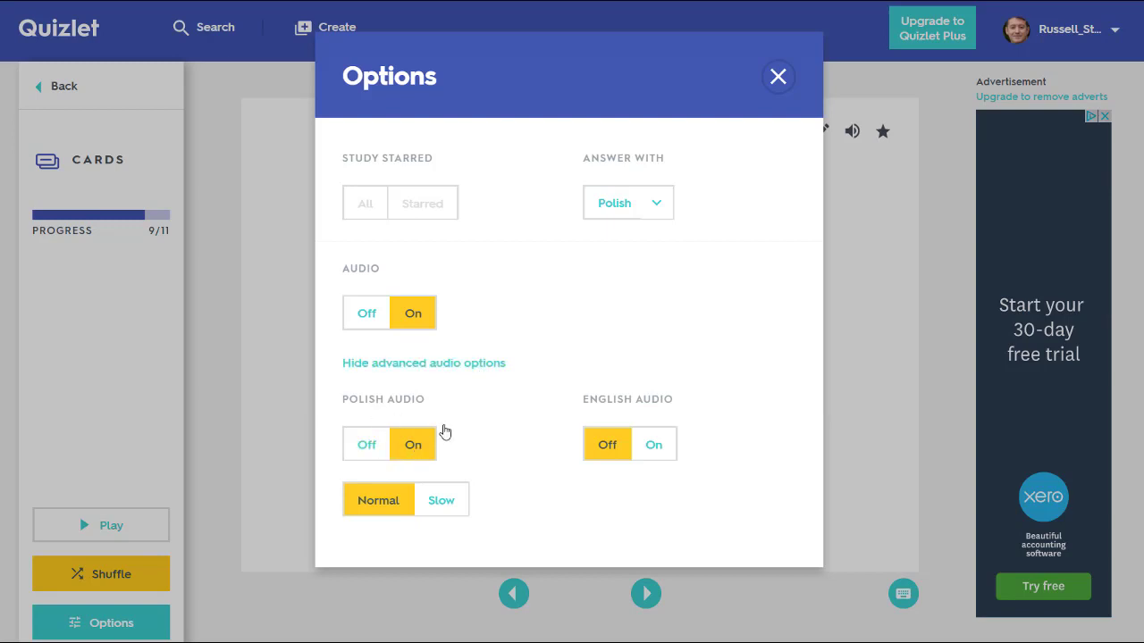
left_click(608, 443)
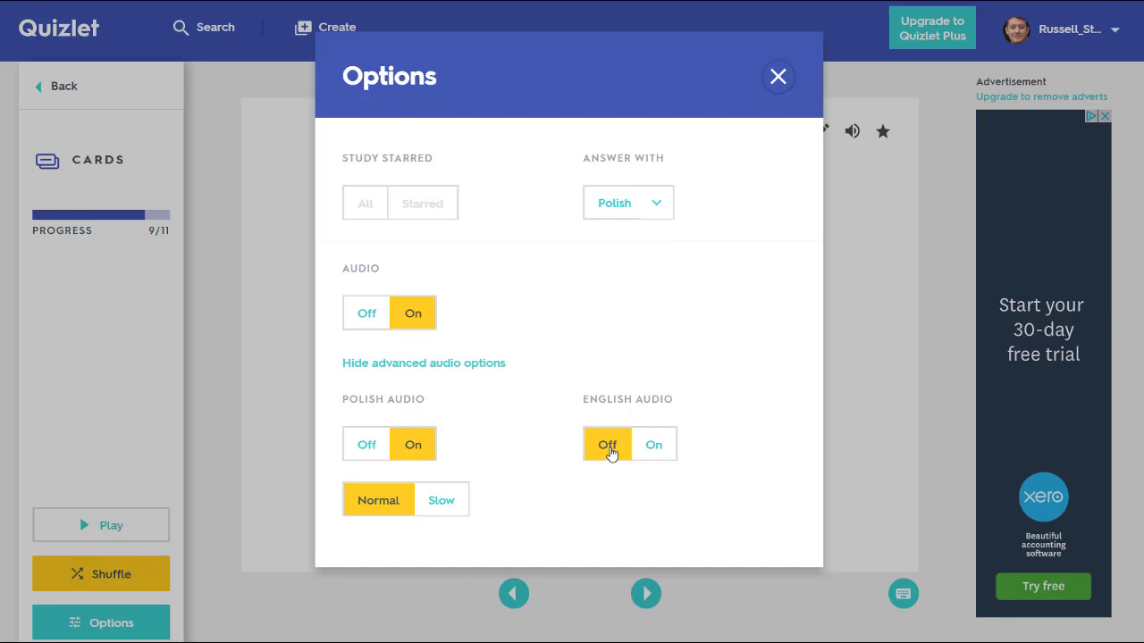
mouse_move(610, 447)
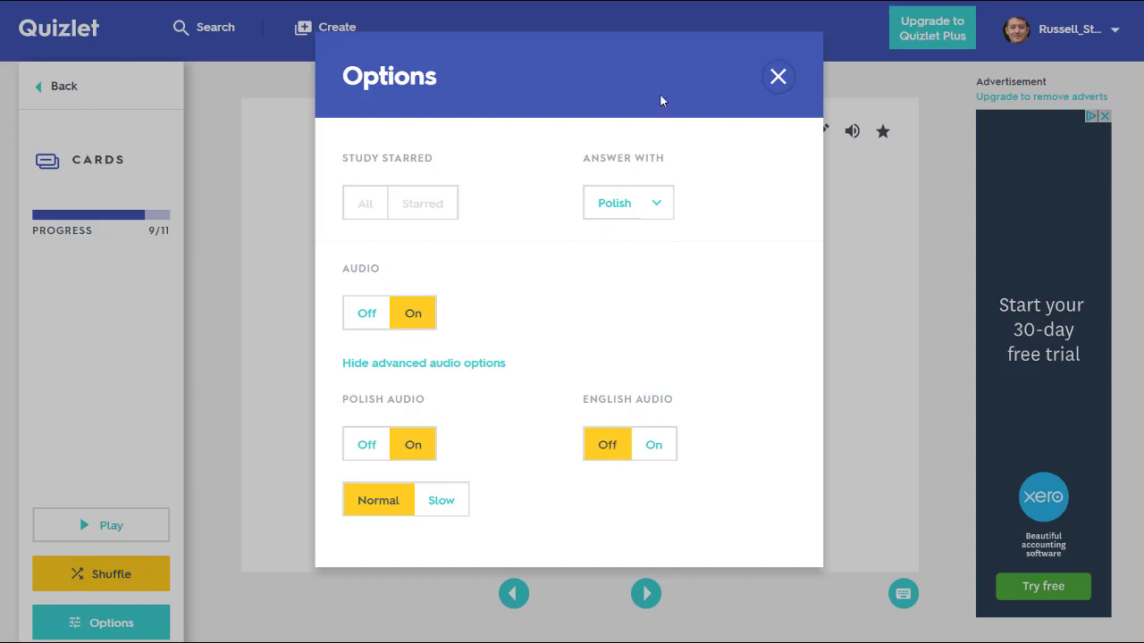
Close the settings and step forward and back between the number cards.
left_click(778, 75)
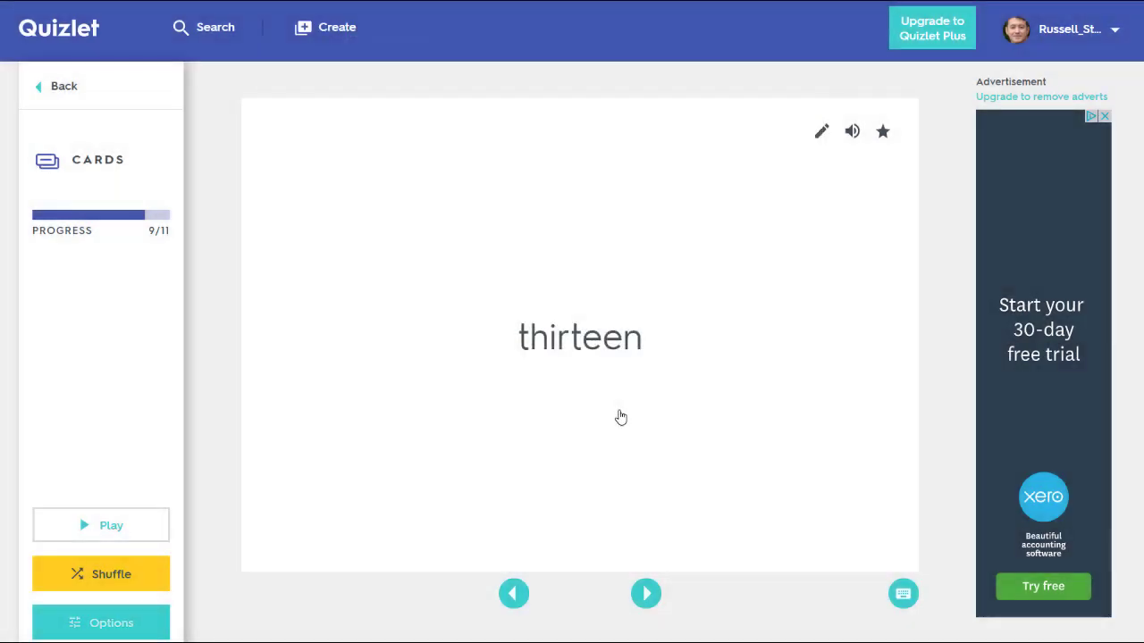
mouse_move(563, 463)
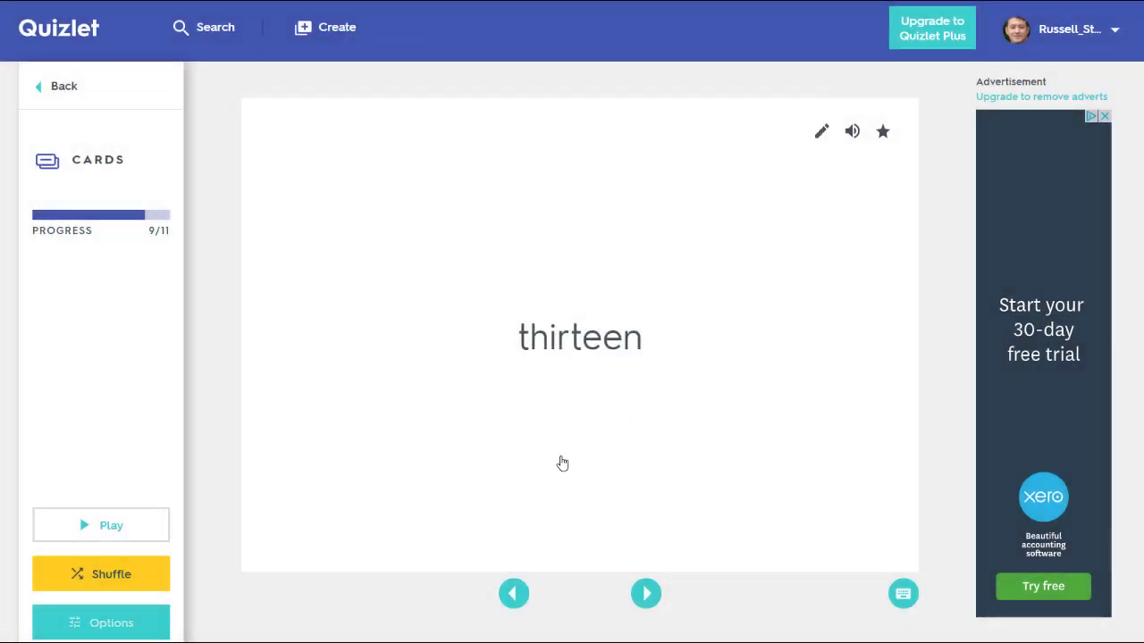
left_click(645, 593)
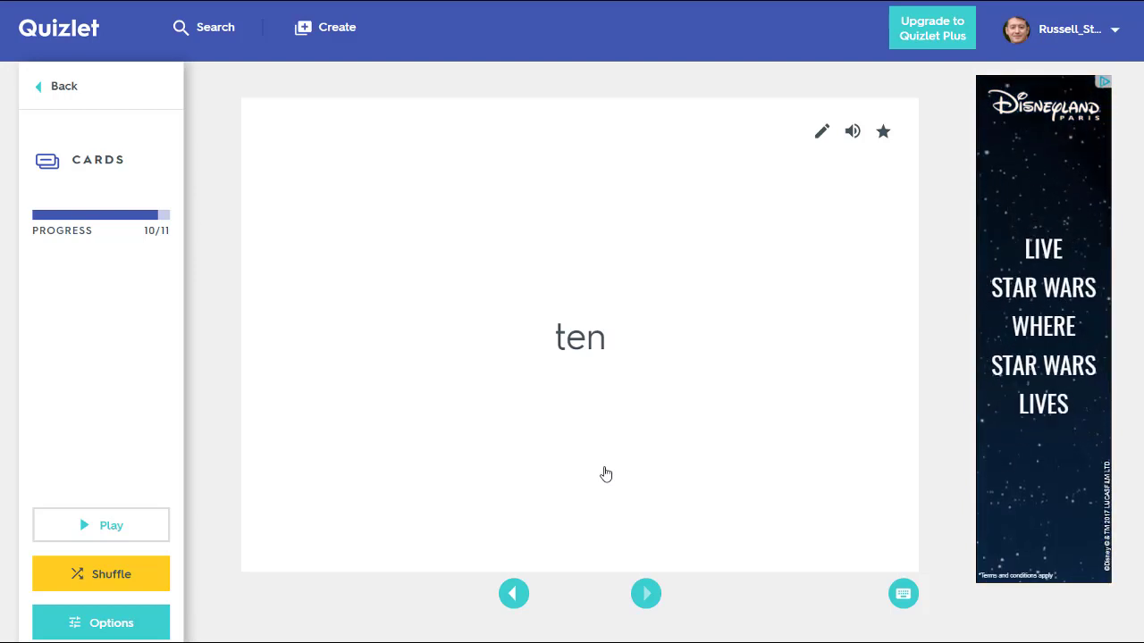
left_click(515, 593)
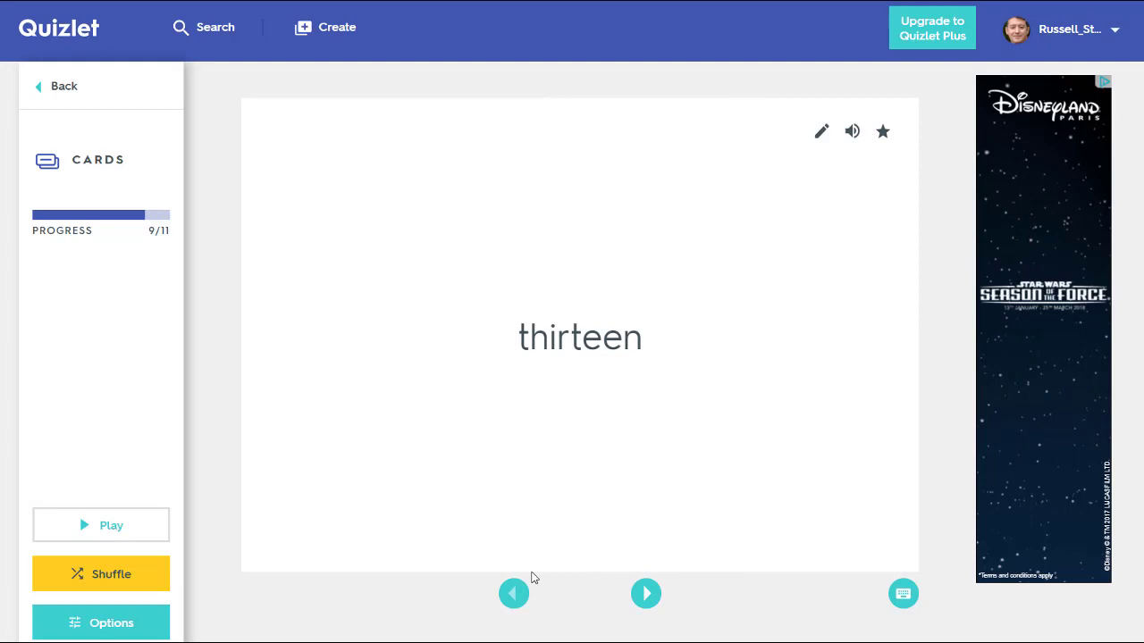
left_click(514, 594)
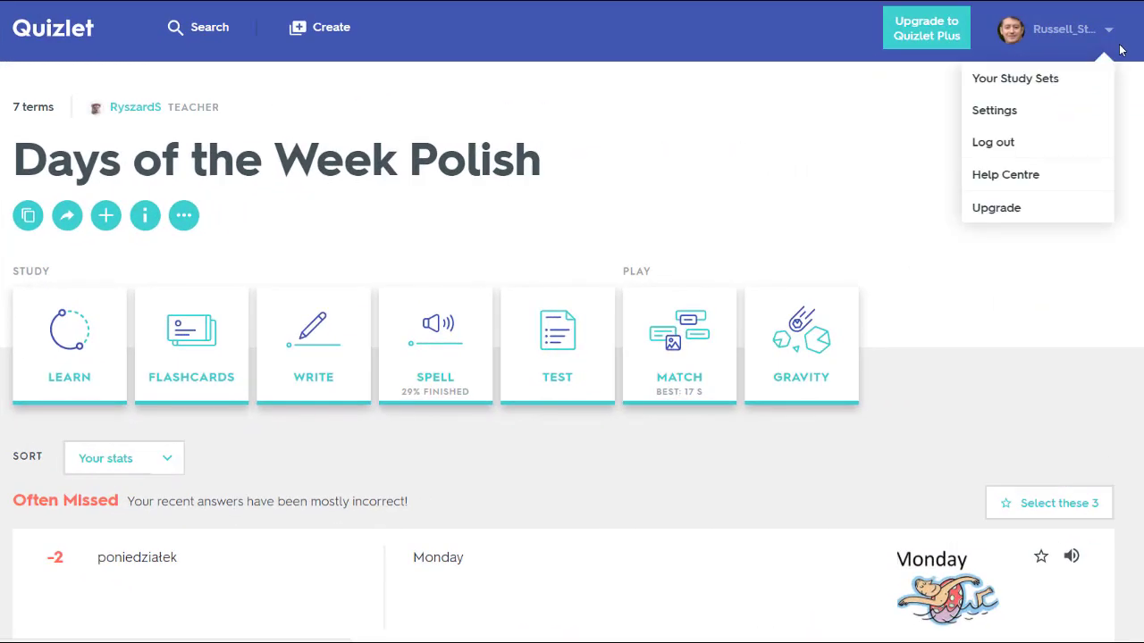
Open the 'Question and Answers 1 25th September' set from your study sets.
left_click(1015, 79)
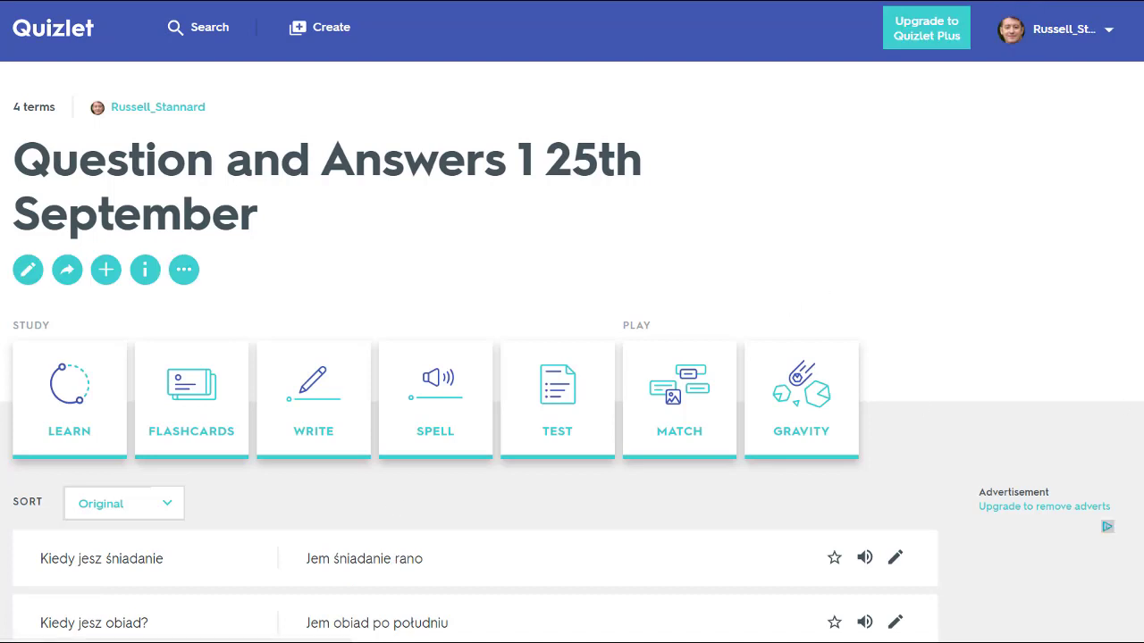
scroll("down", 3)
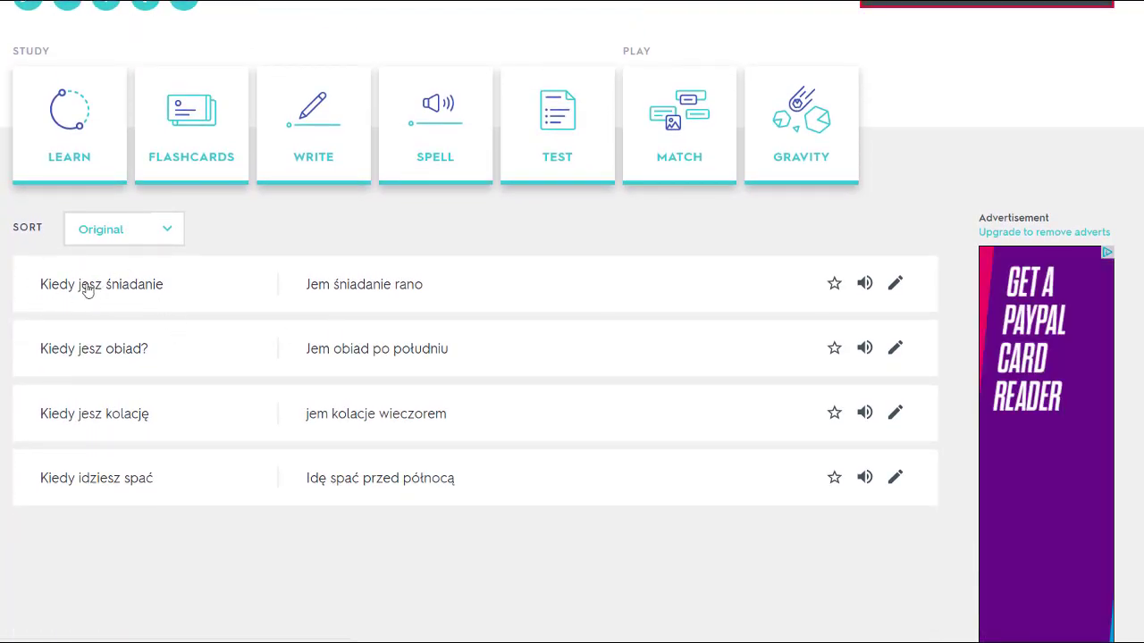
mouse_move(202, 345)
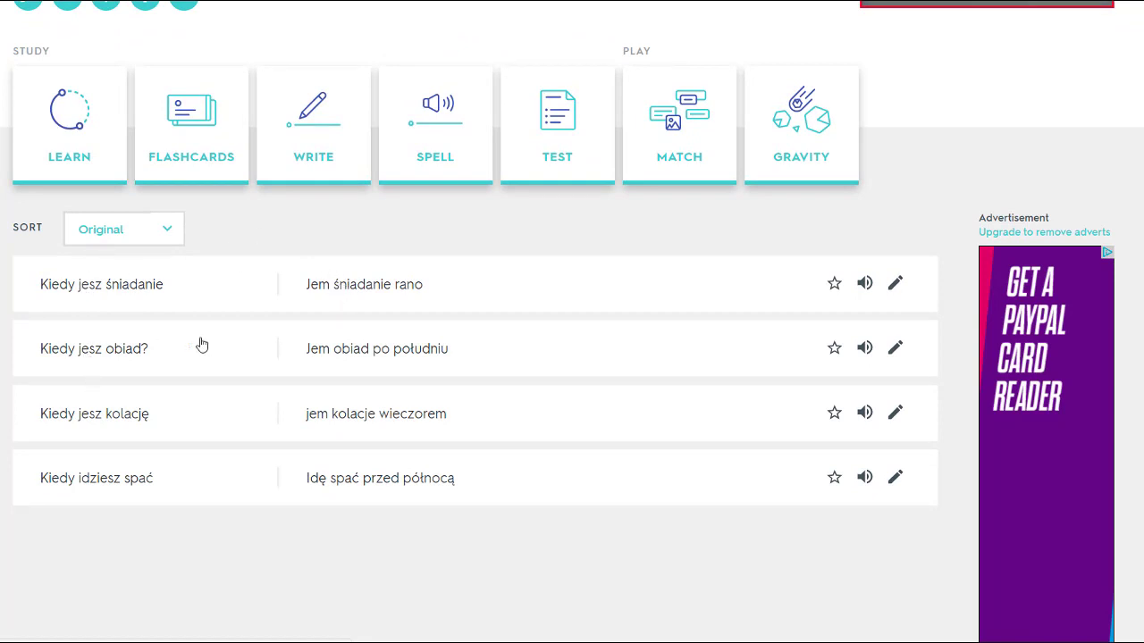
mouse_move(107, 297)
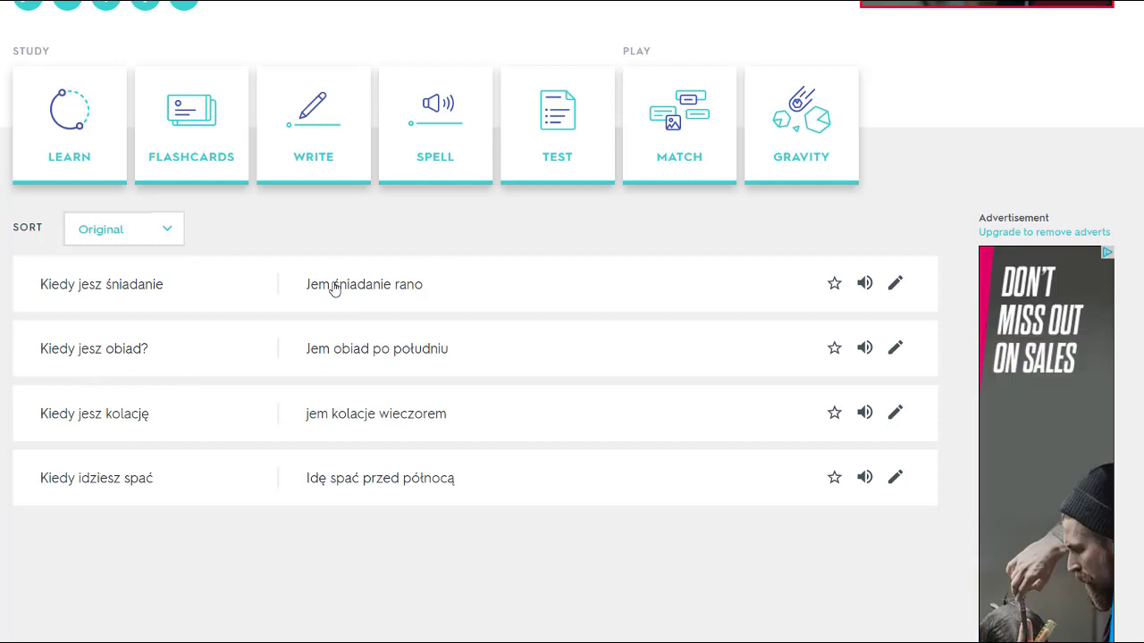
left_click(68, 125)
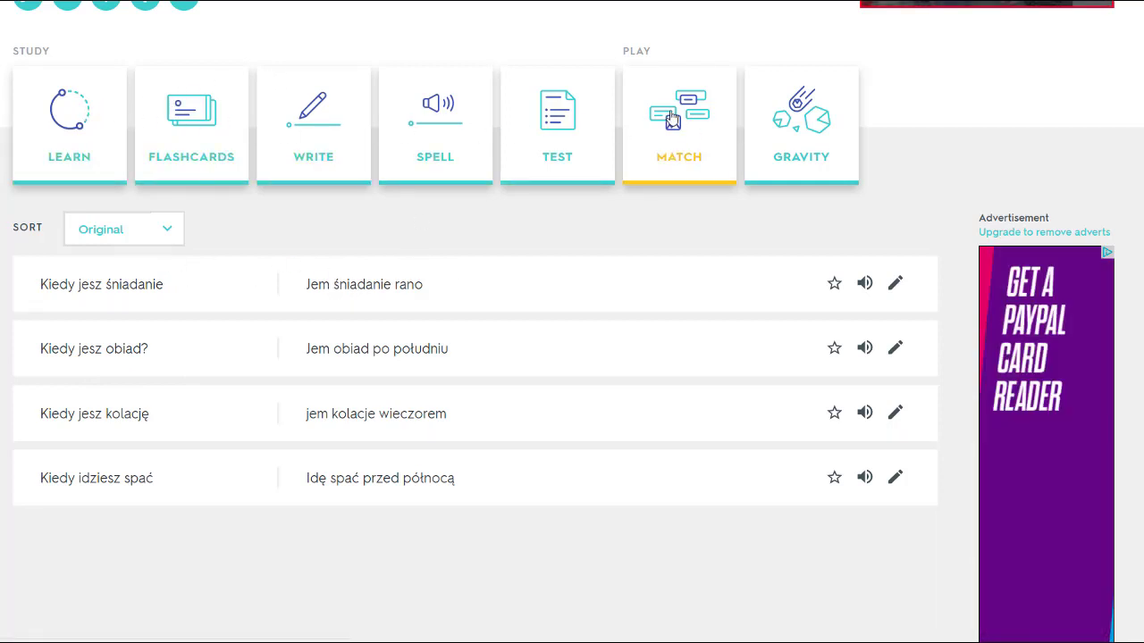
Start Match and pair 'Kiedy jesz śniadanie' with 'Jem śniadanie rano'.
left_click(679, 125)
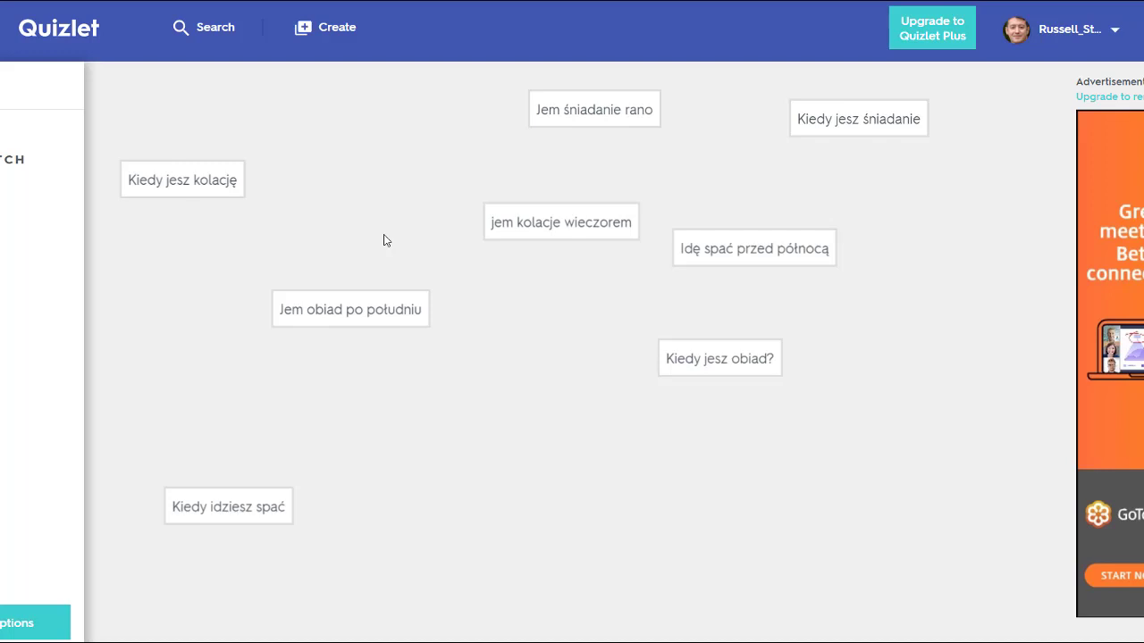
mouse_move(647, 313)
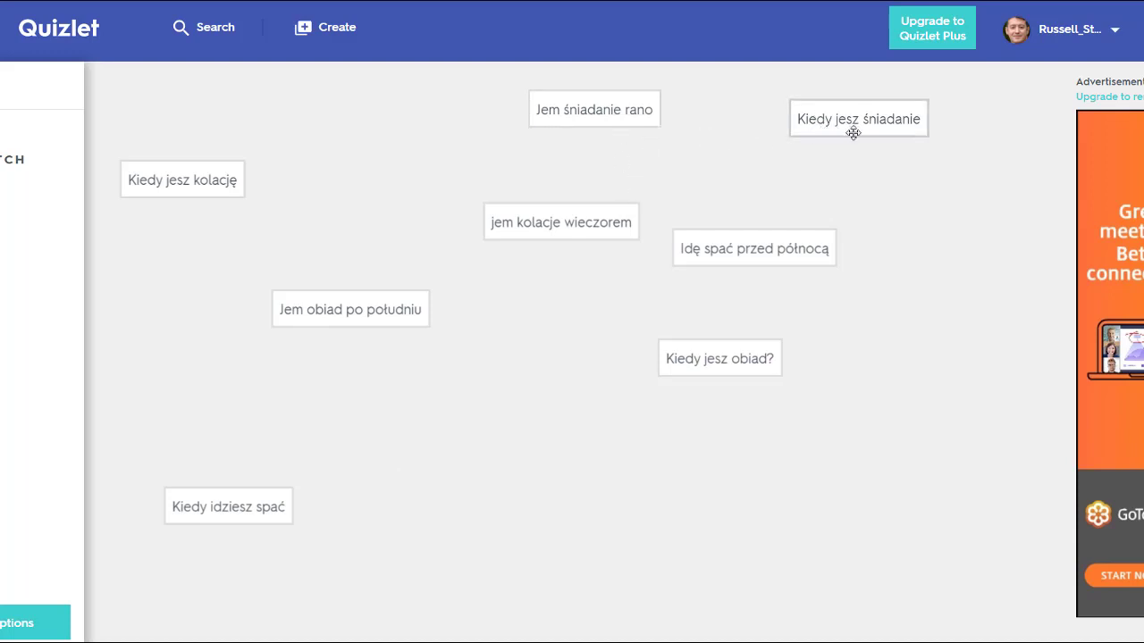
mouse_move(633, 125)
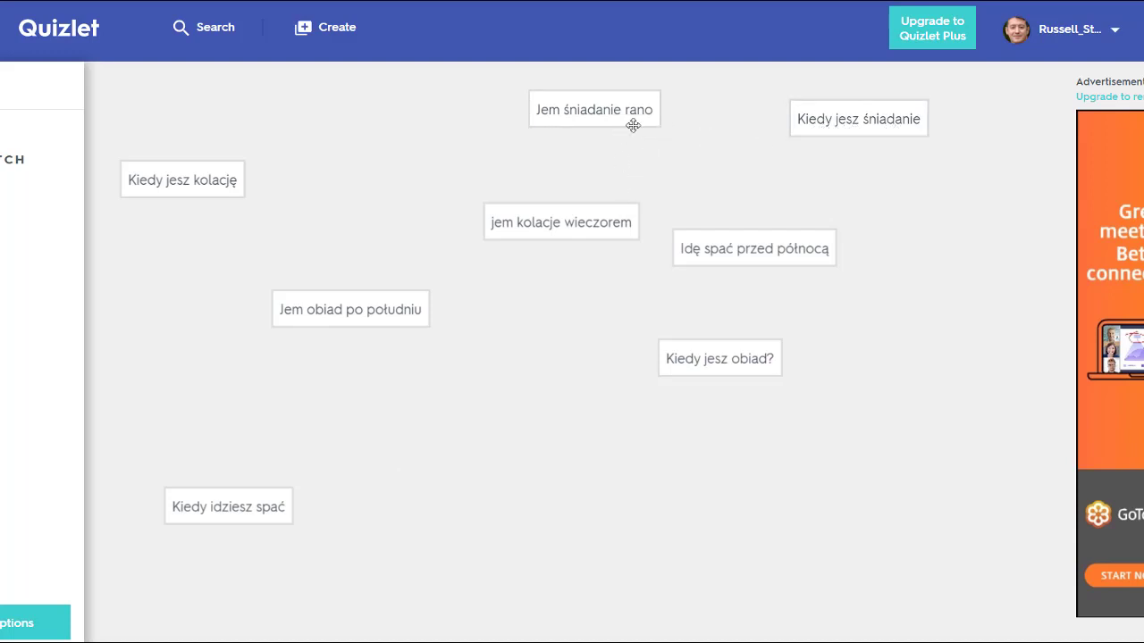
left_click_drag(593, 109, 847, 154)
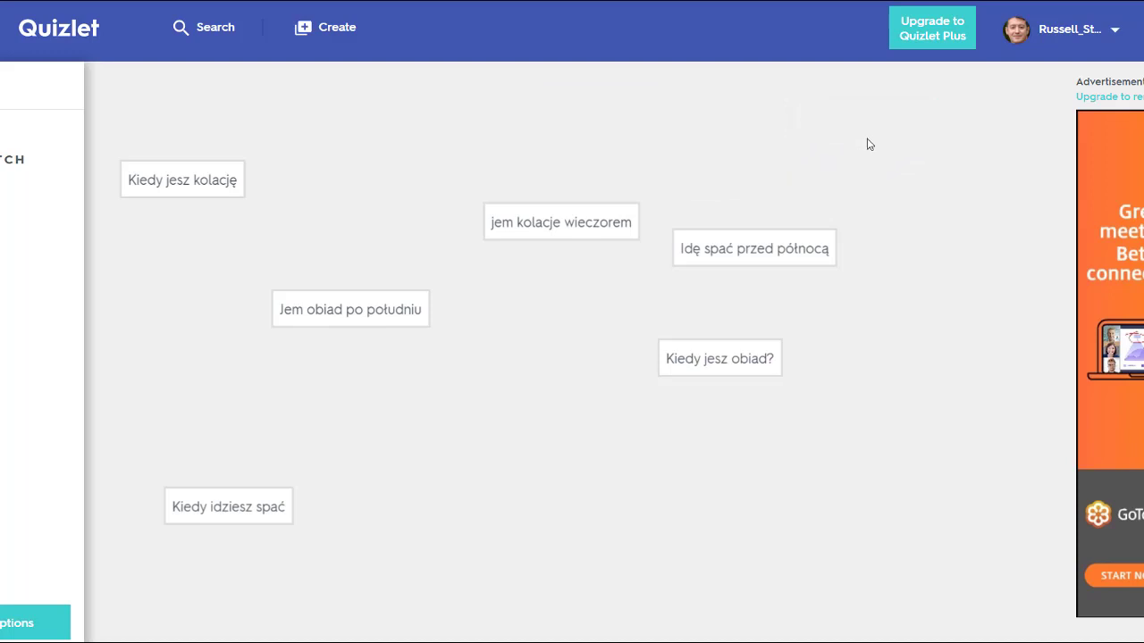
mouse_move(751, 147)
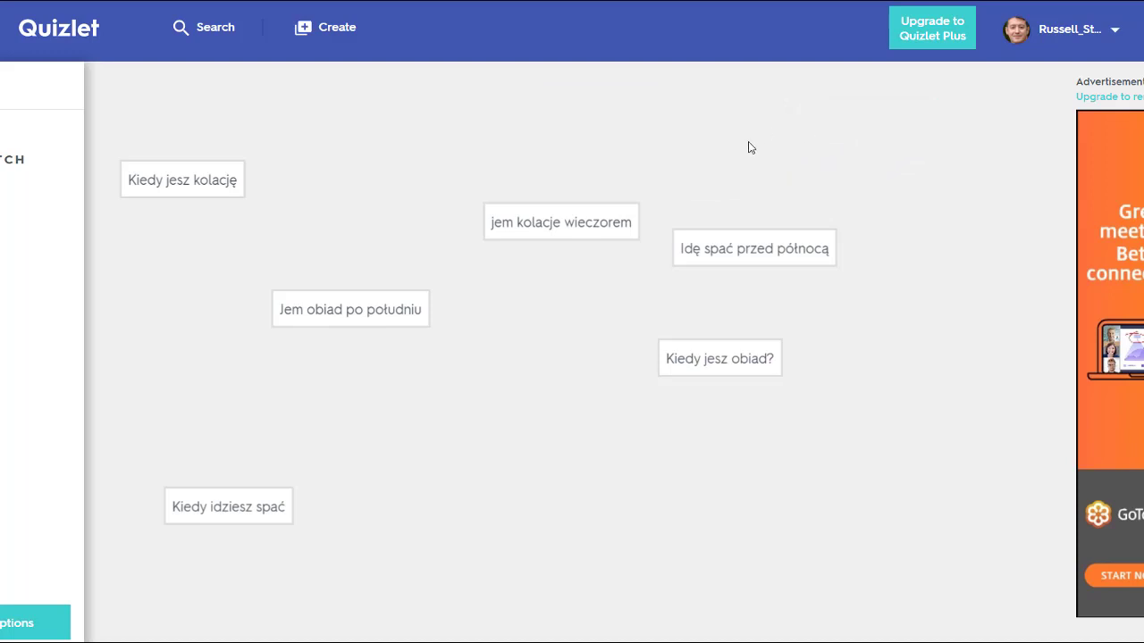
mouse_move(504, 221)
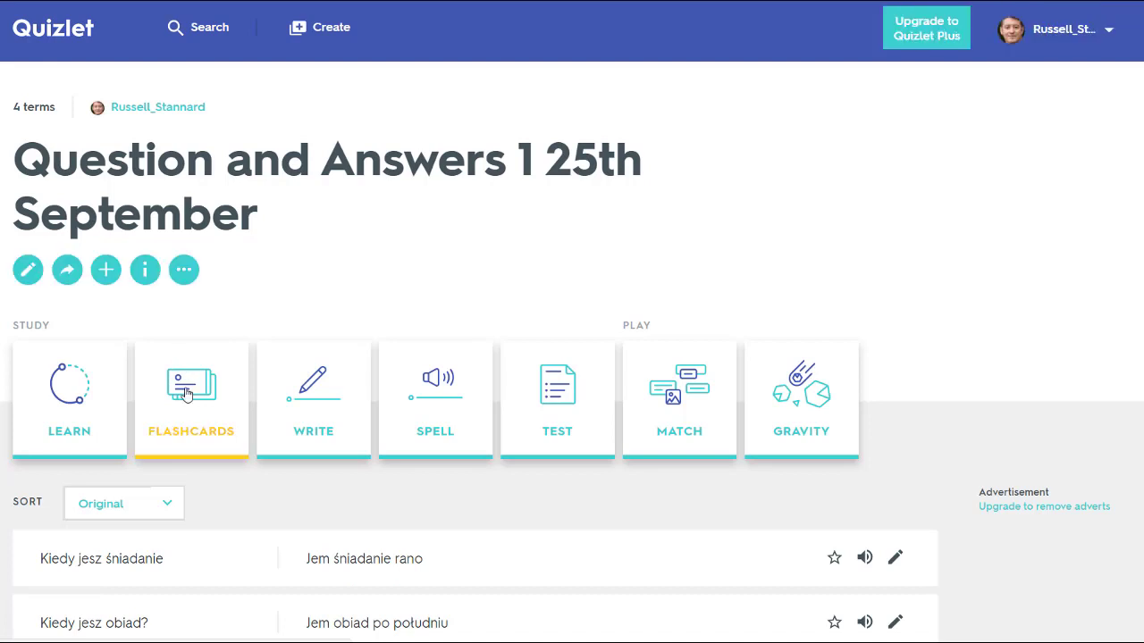
Flip each question card to its answer and advance through all four cards.
left_click(192, 396)
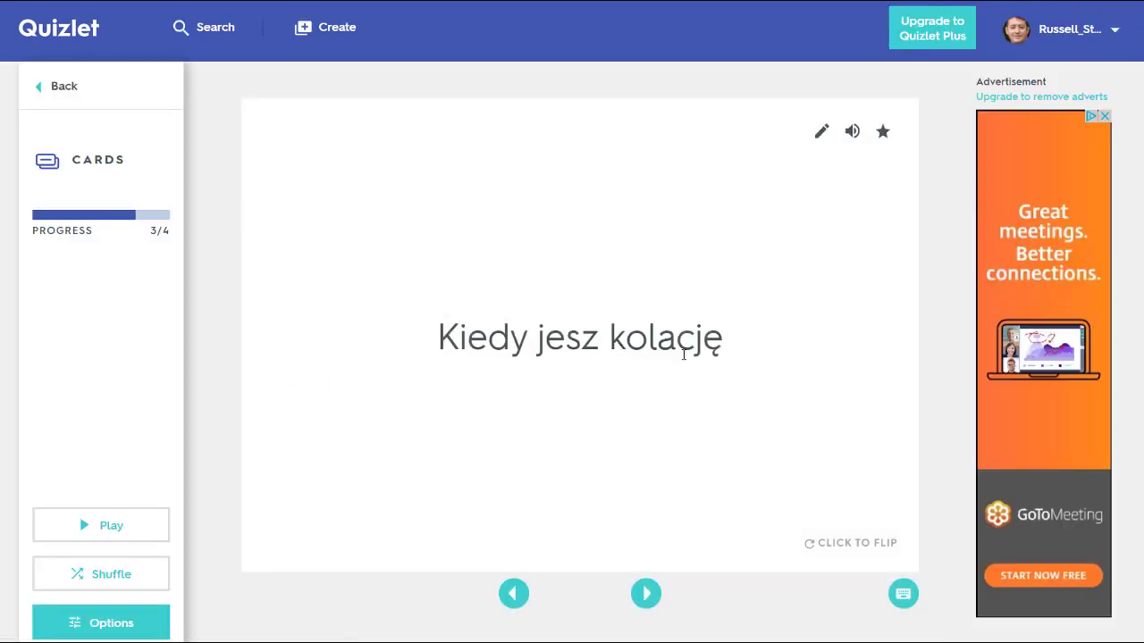
mouse_move(615, 391)
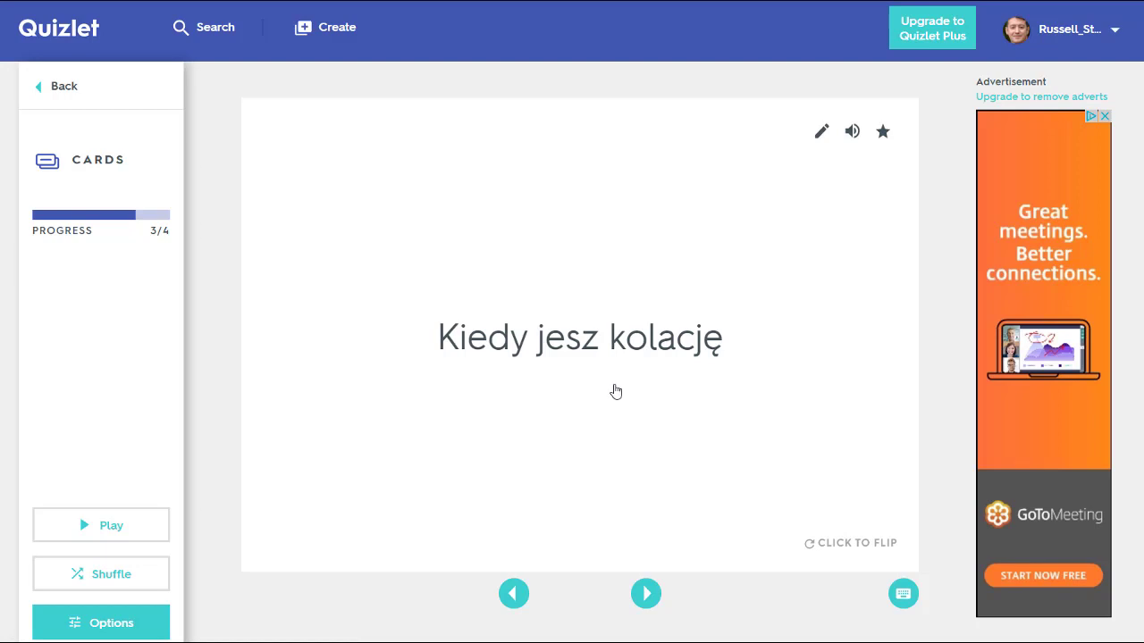
left_click(579, 338)
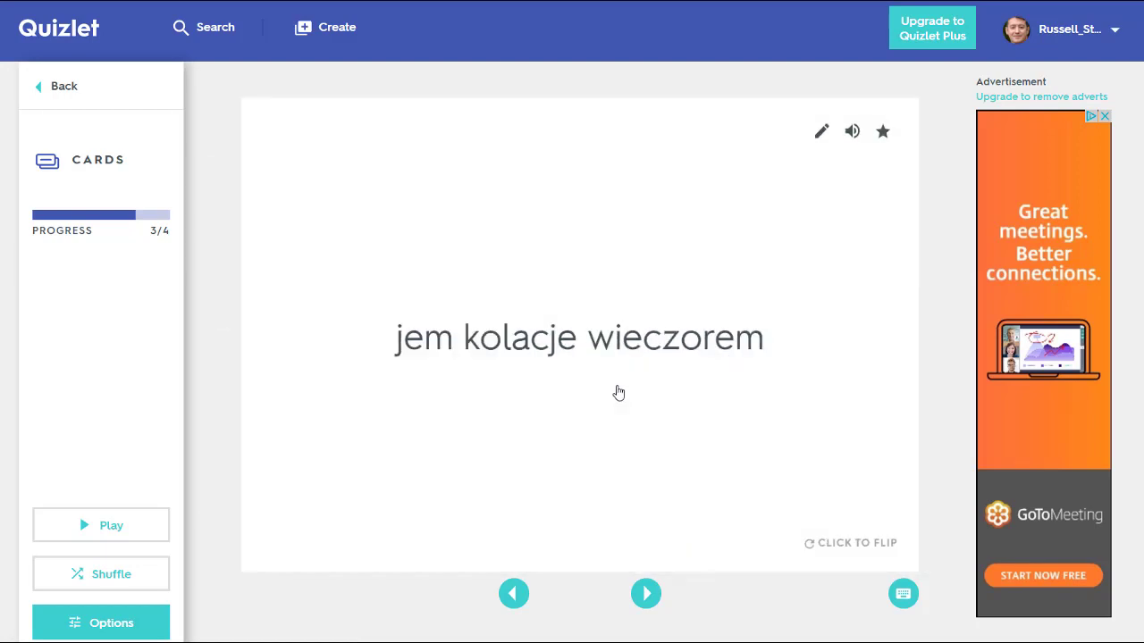
left_click(647, 593)
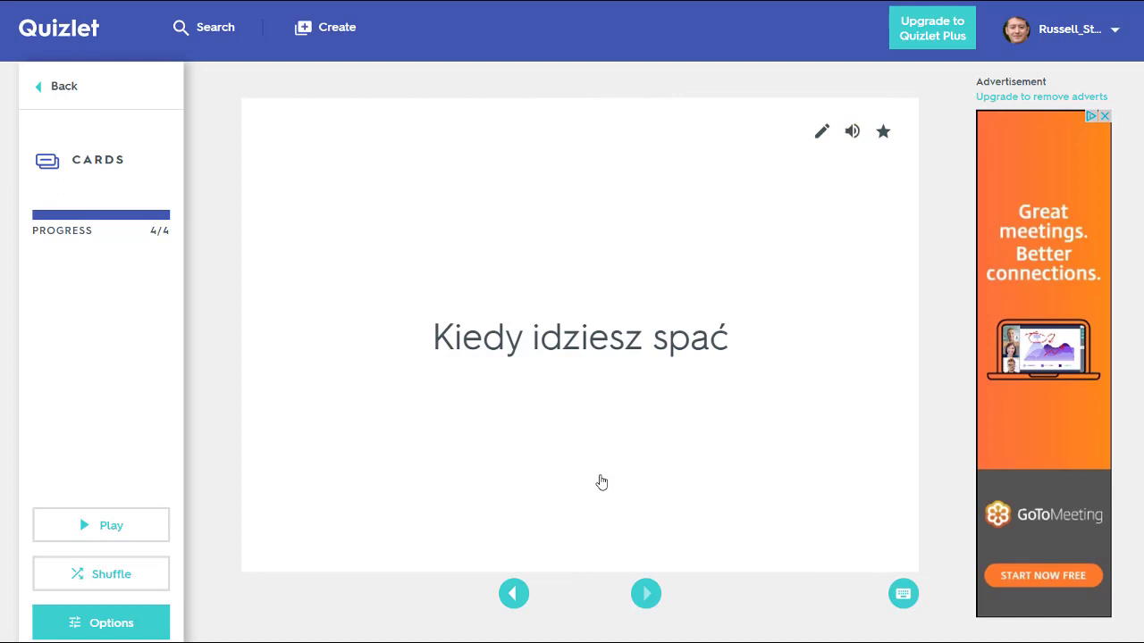
left_click(645, 594)
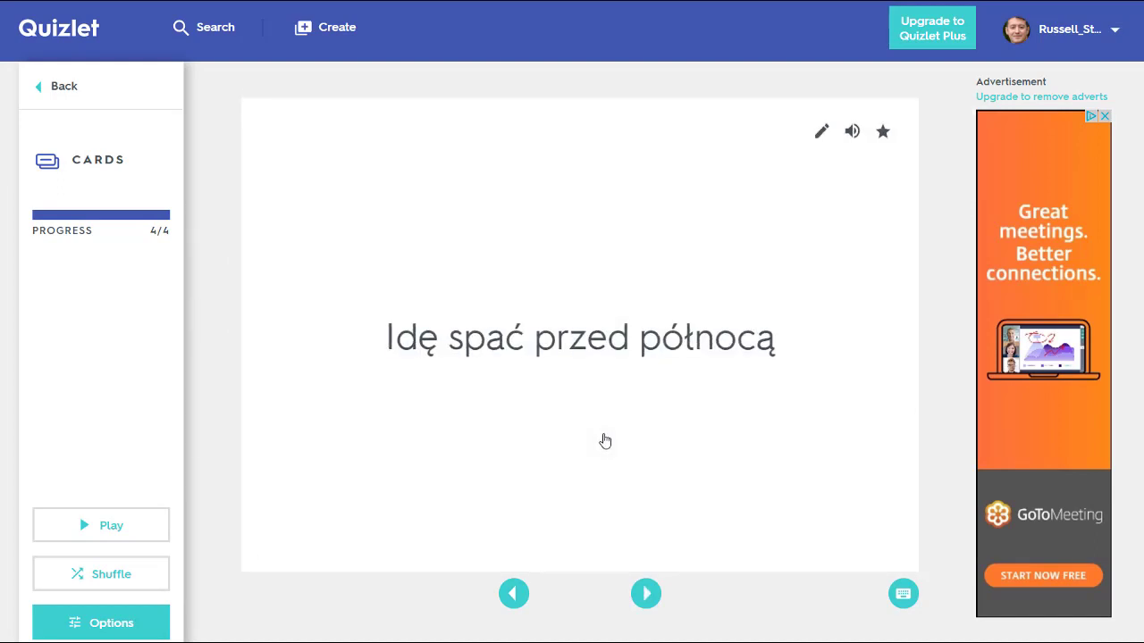
left_click(645, 593)
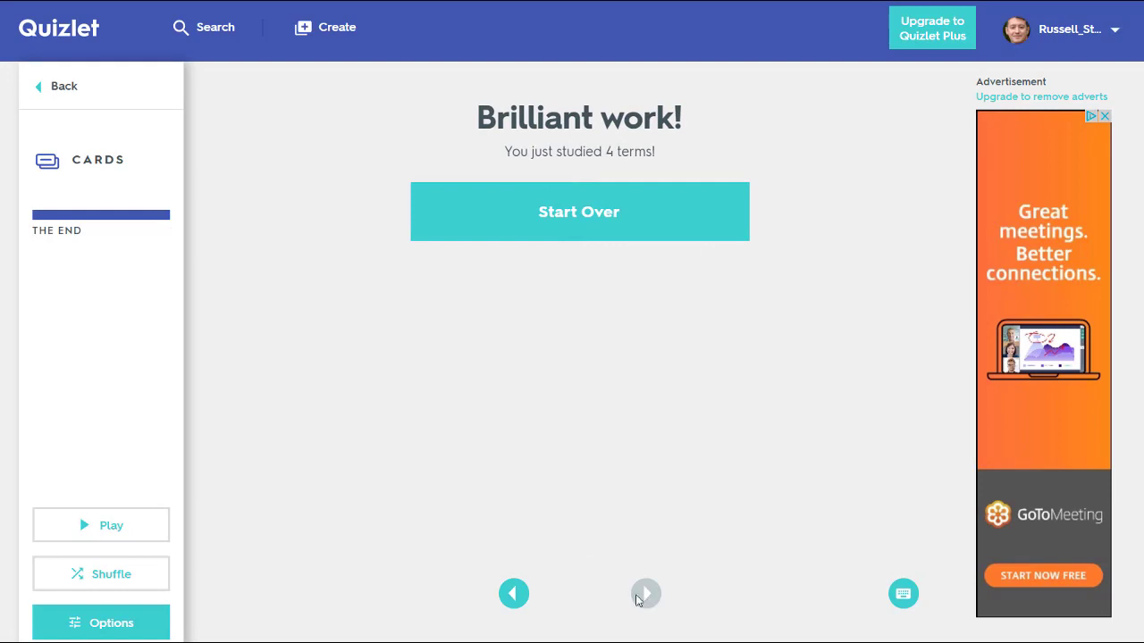
Restart the deck, then return to the Quizlet home.
left_click(579, 210)
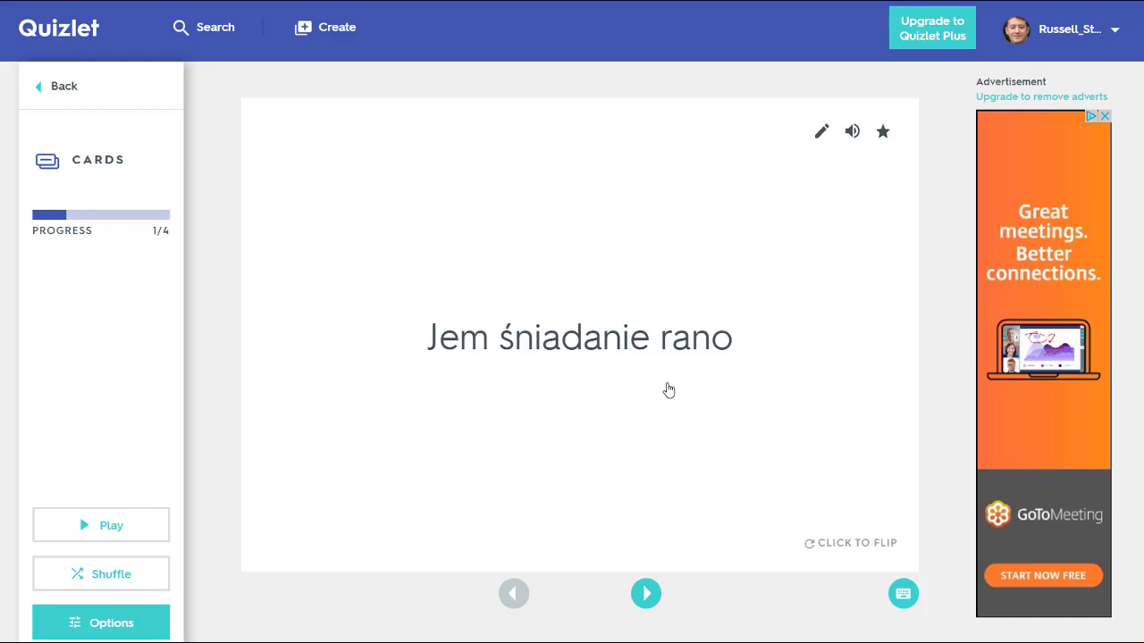
left_click(56, 86)
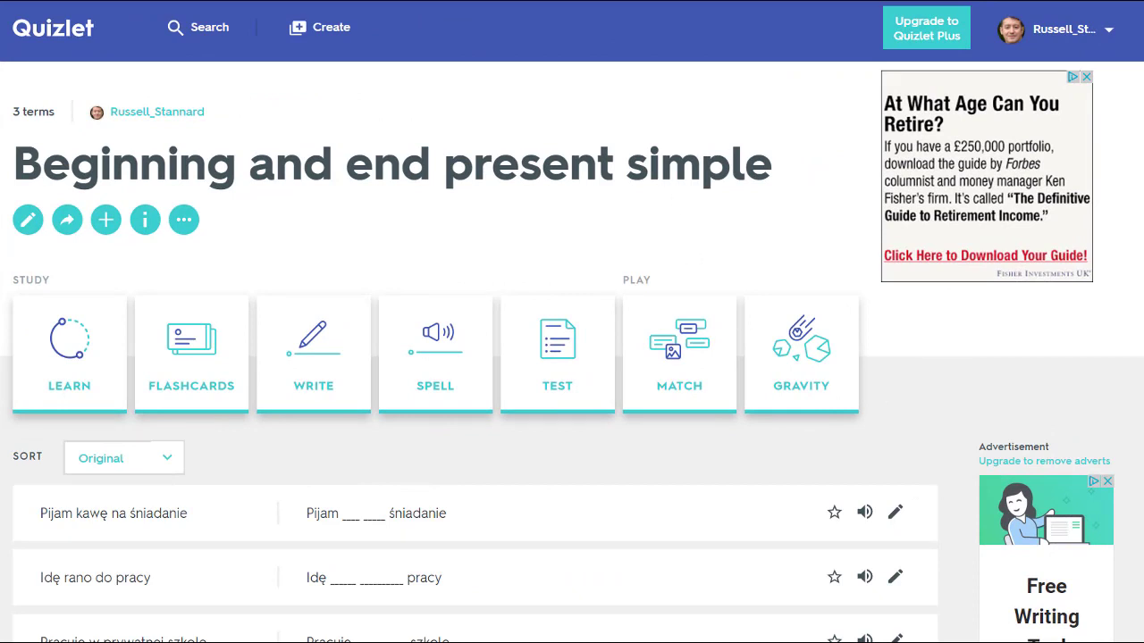
Scroll down to the three gap-fill terms, from Pijam kawę na śniadanie onward.
scroll("down", 3)
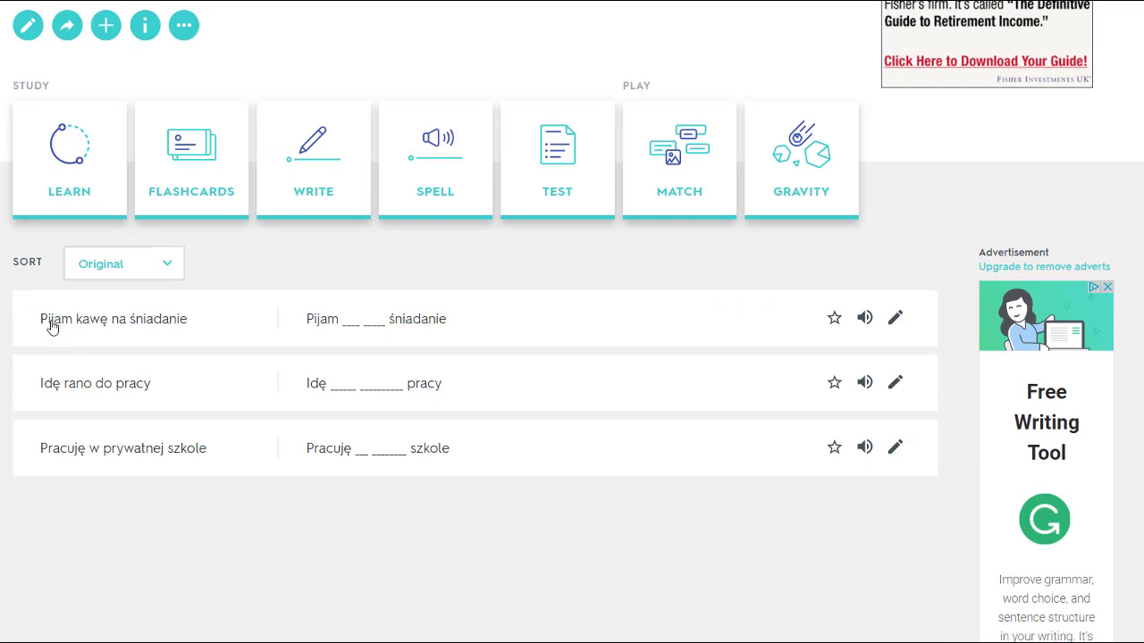
mouse_move(412, 329)
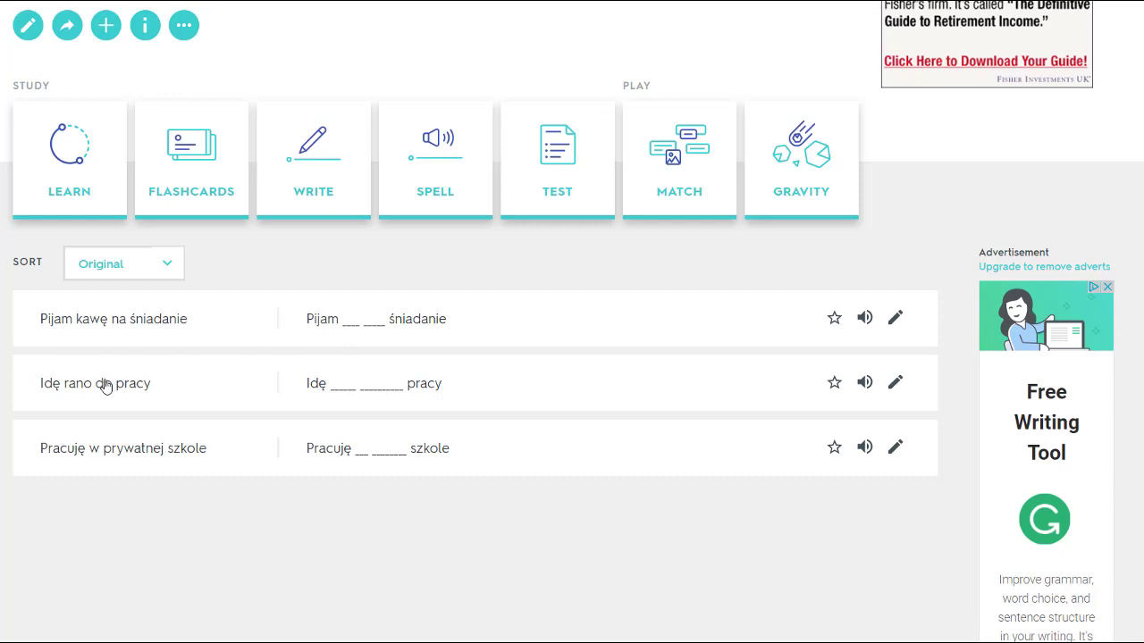
mouse_move(152, 329)
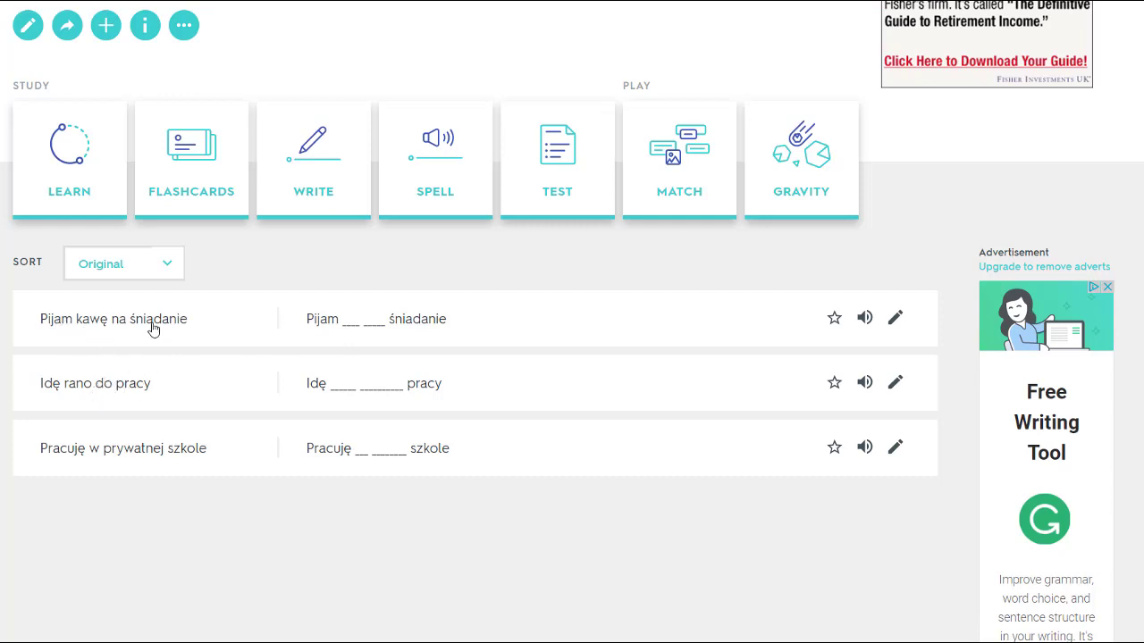
mouse_move(356, 329)
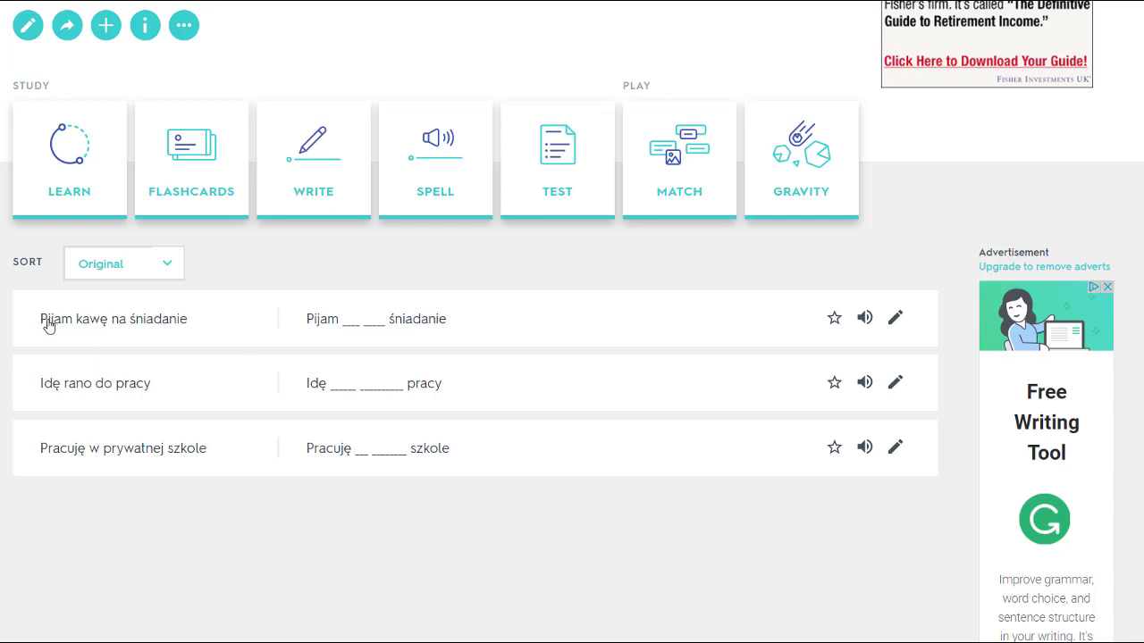
mouse_move(170, 325)
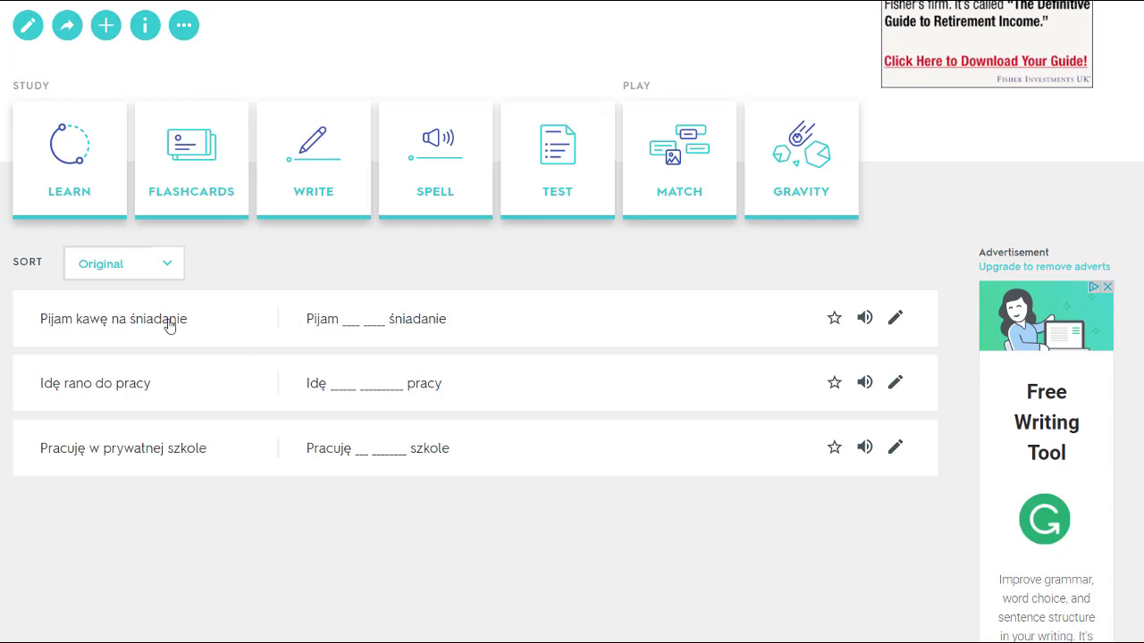
mouse_move(348, 325)
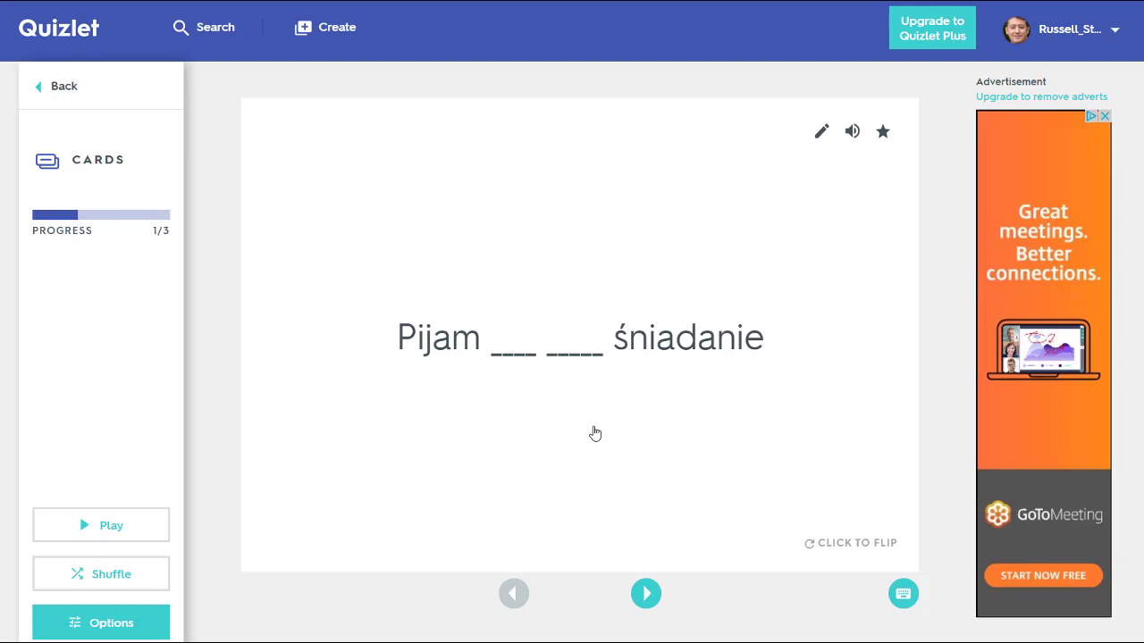
mouse_move(600, 479)
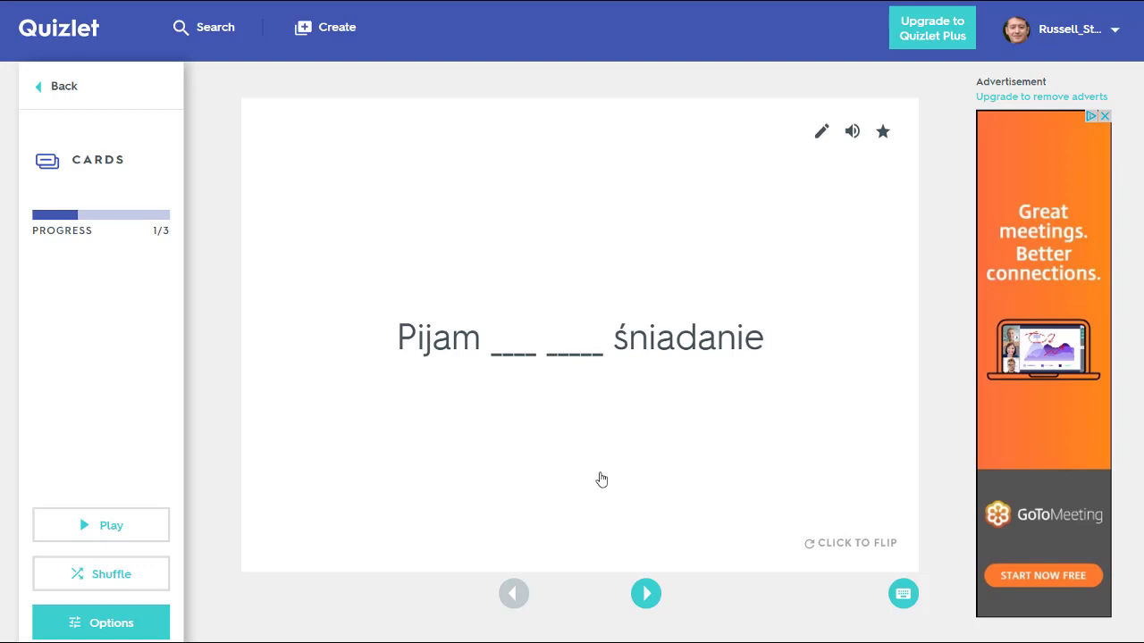
mouse_move(543, 365)
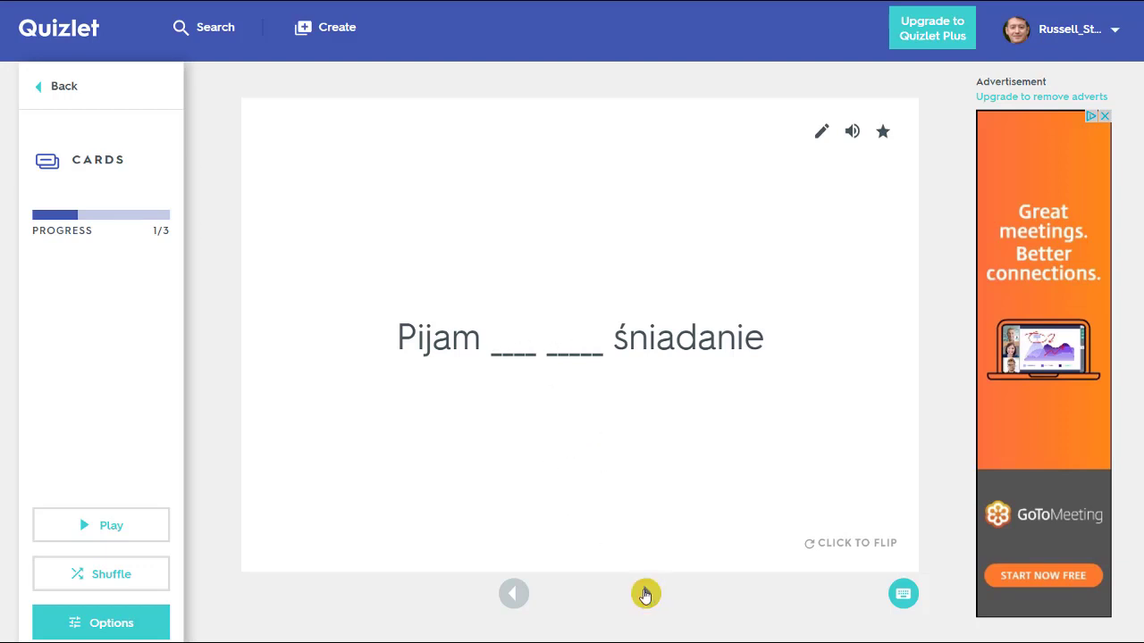
Advance through the gapped-sentence flashcards to card 2 of 3.
left_click(647, 594)
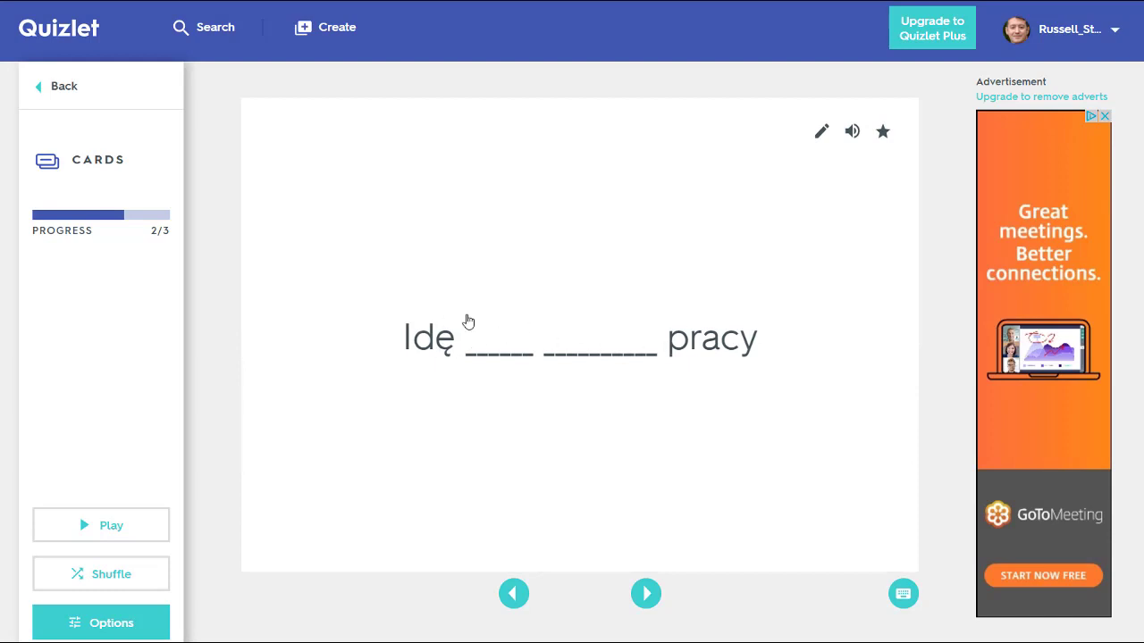
mouse_move(633, 594)
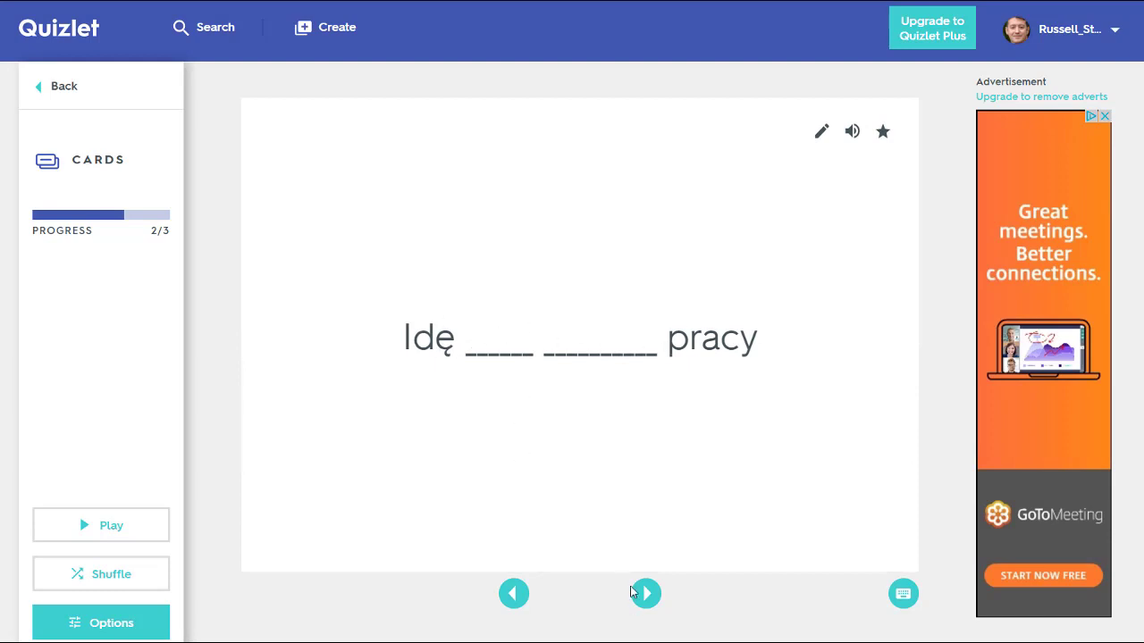
left_click(645, 593)
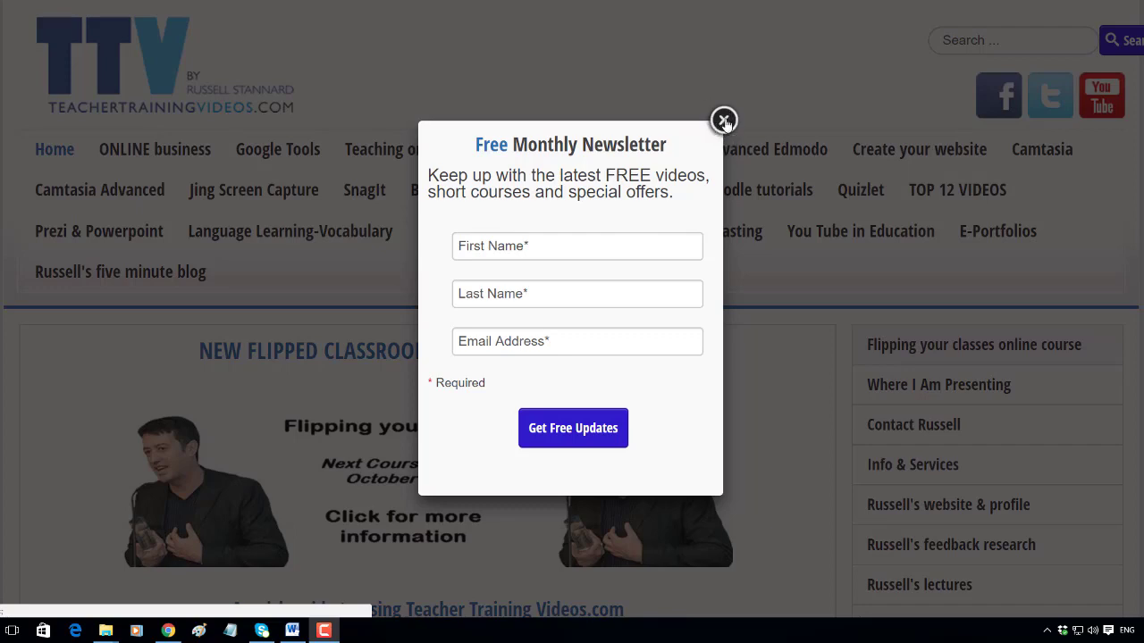
Dismiss the newsletter popup and show the Quizlet tutorials section.
left_click(724, 120)
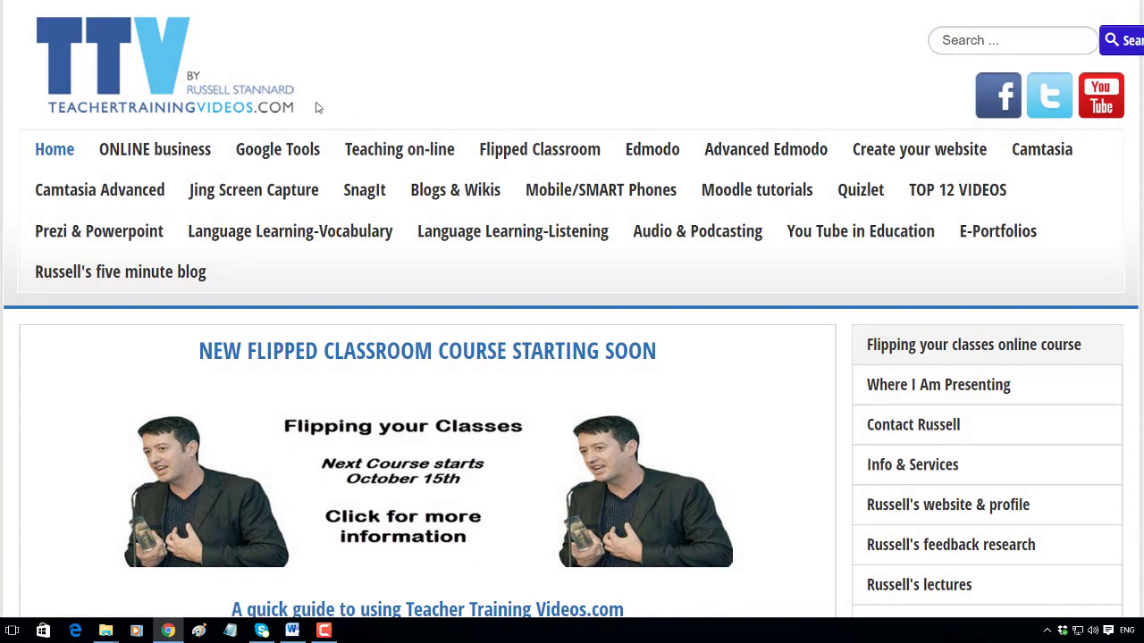
mouse_move(590, 289)
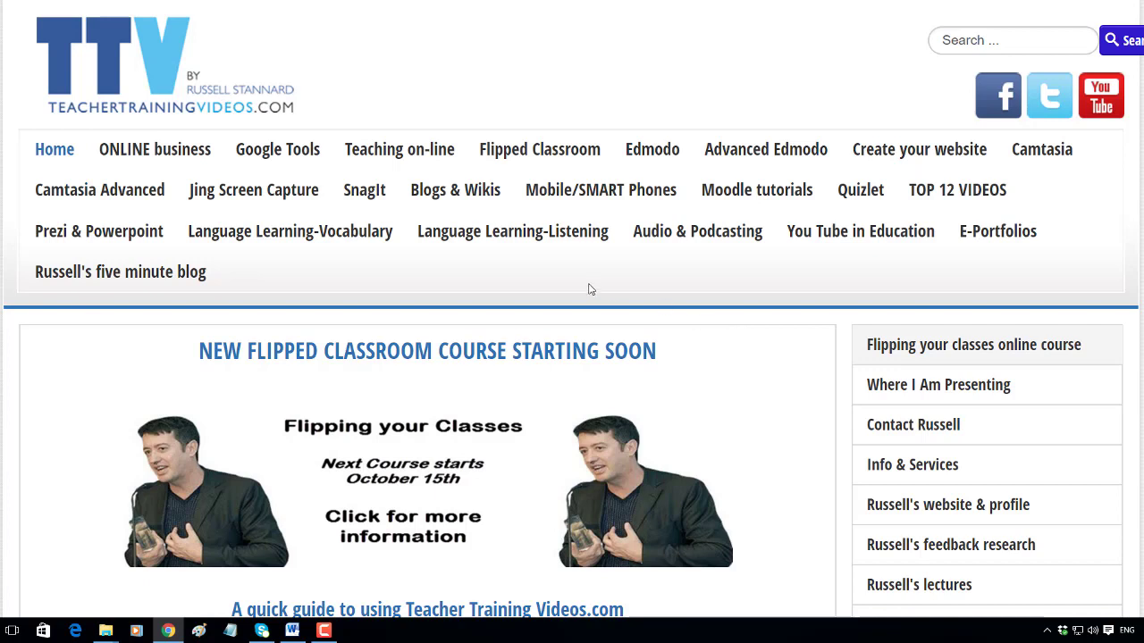
mouse_move(599, 314)
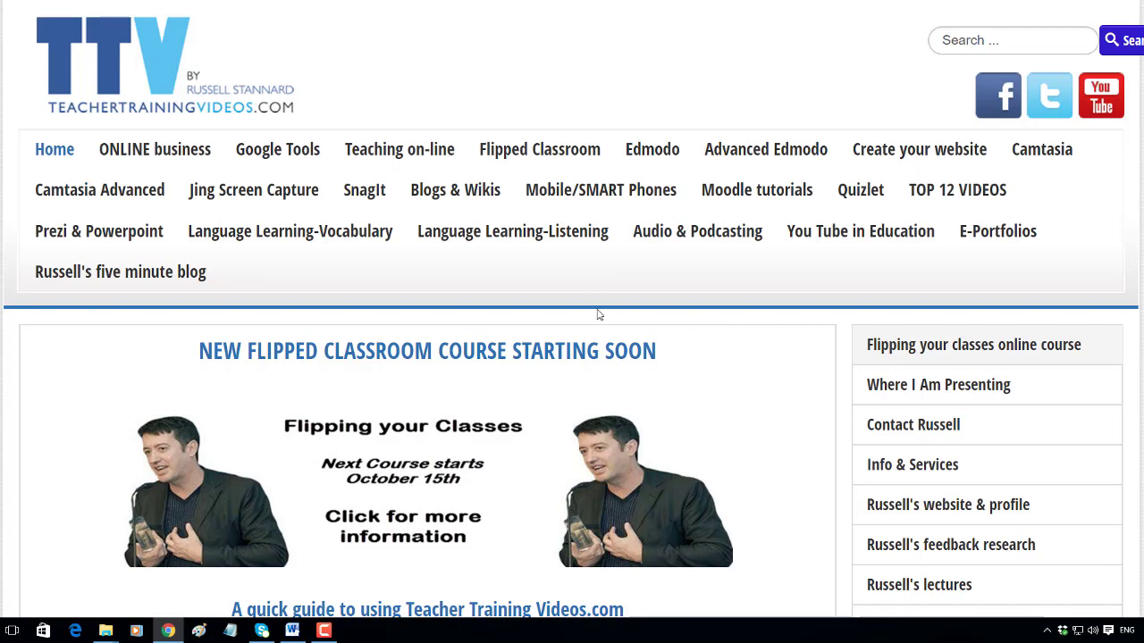
mouse_move(859, 190)
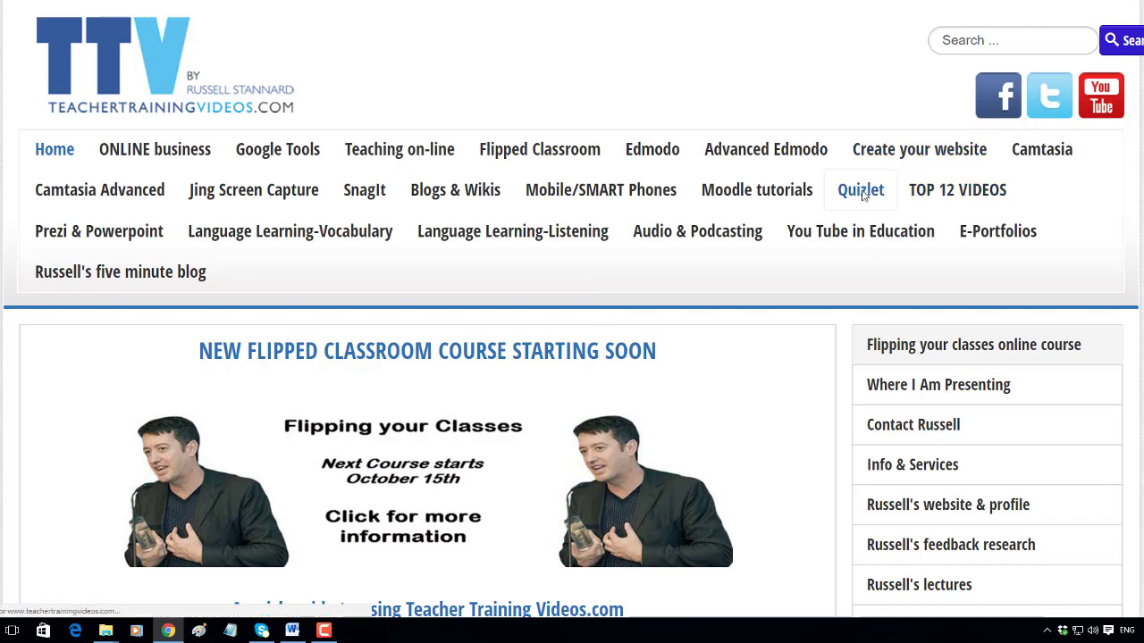
left_click(860, 189)
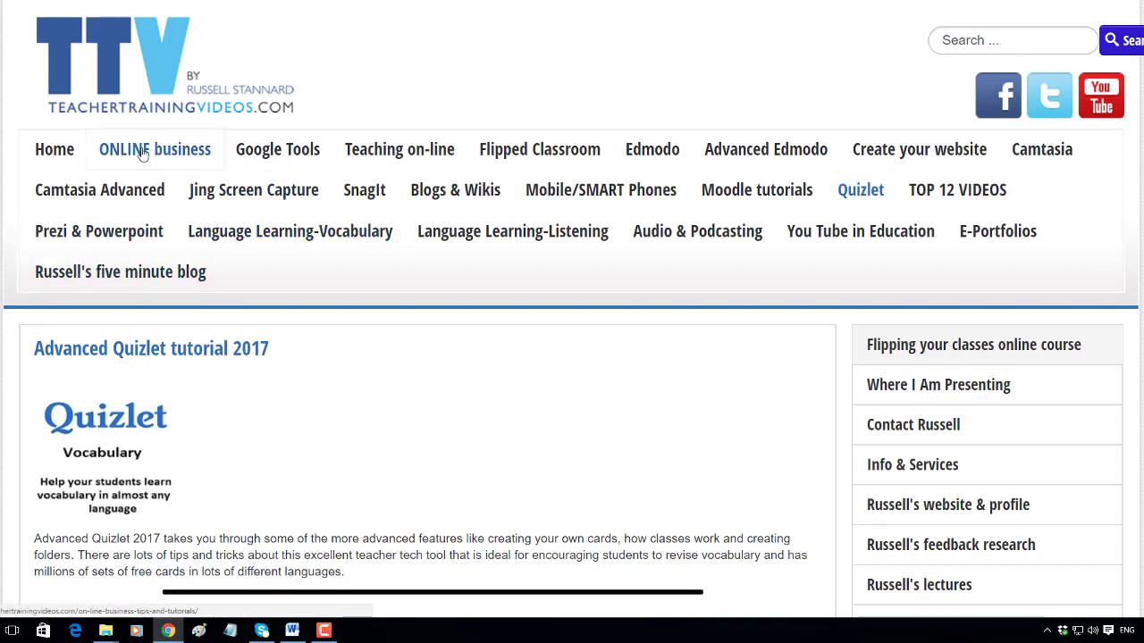
mouse_move(157, 154)
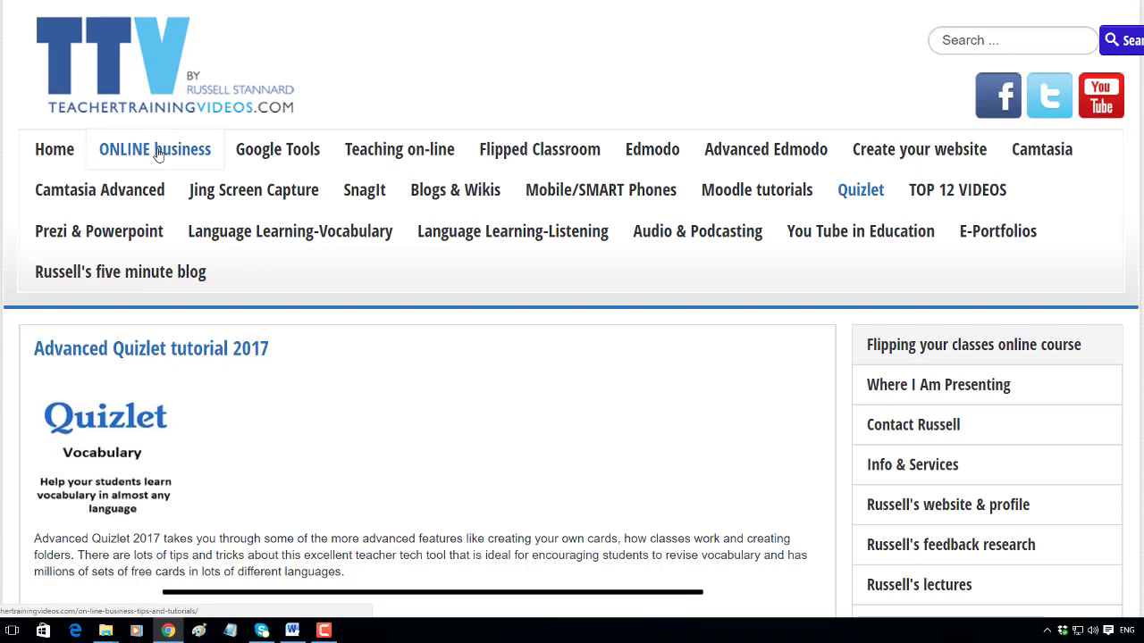